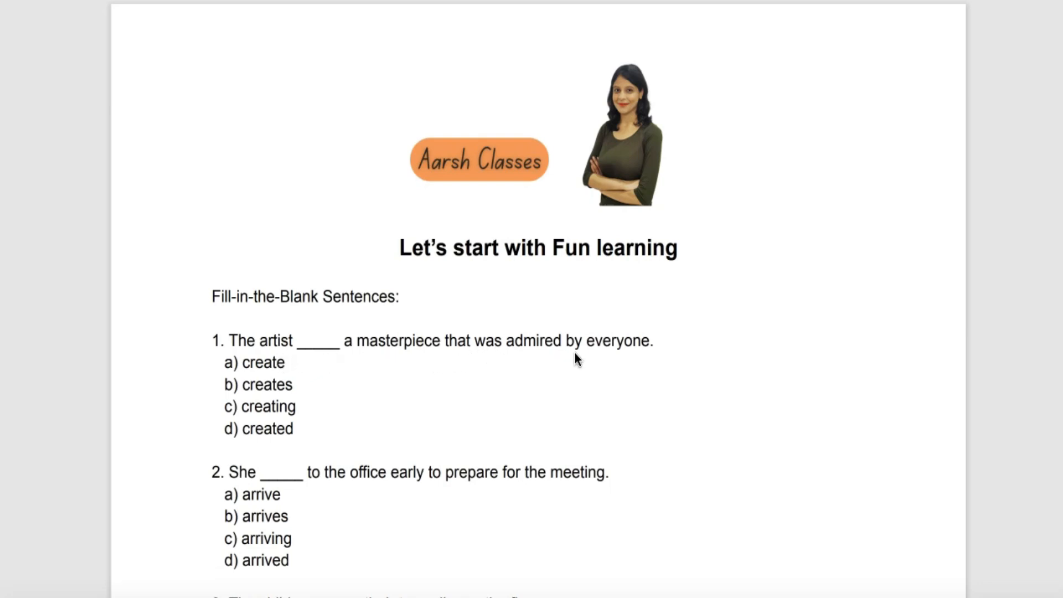
pyautogui.moveTo(494, 361)
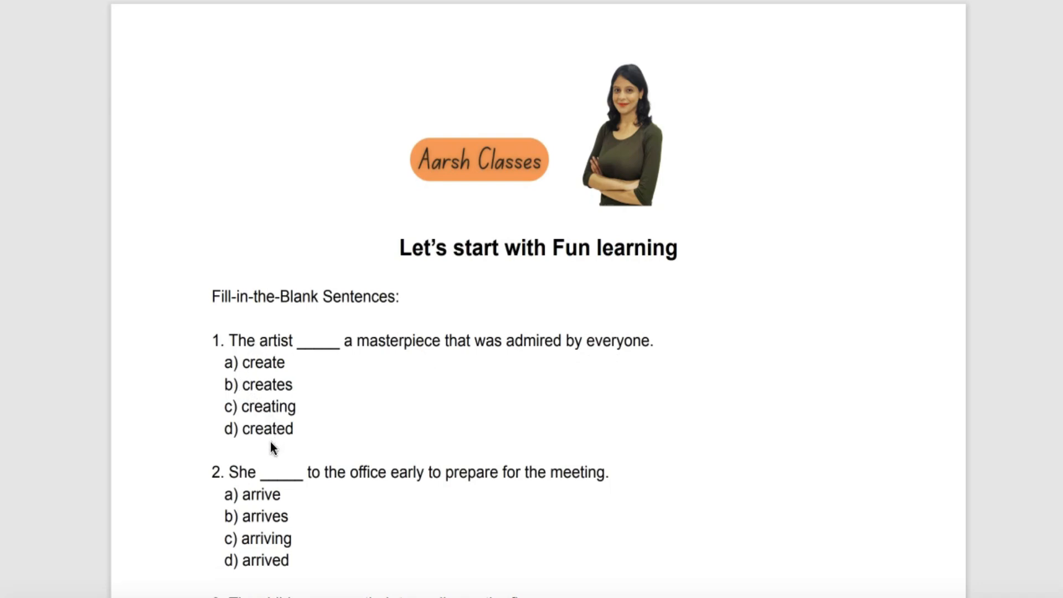
pyautogui.moveTo(219, 441)
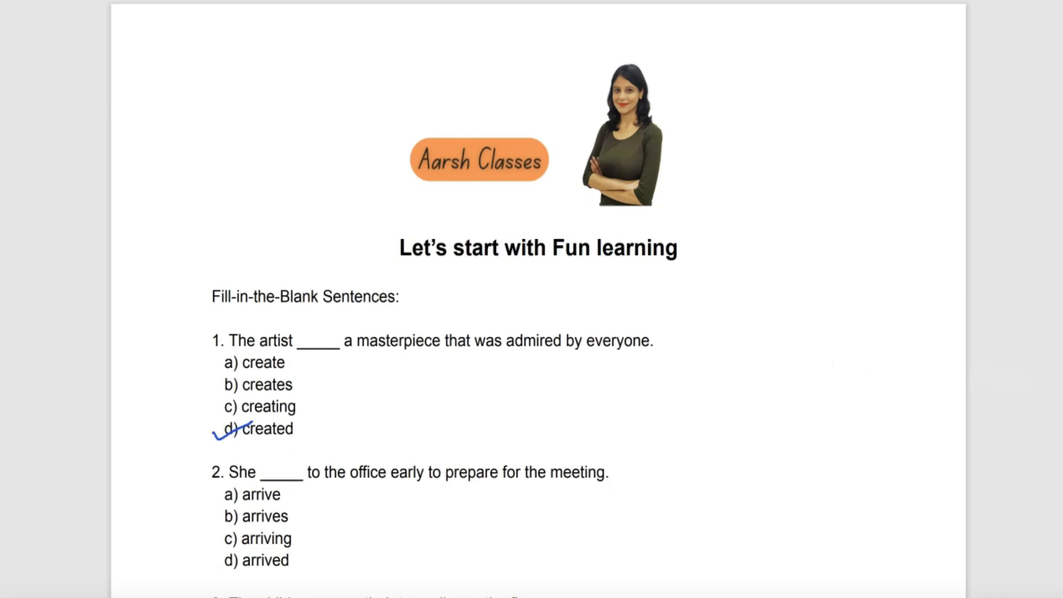
# Step: Mark option d — created, arrived, scattered, finished — for questions 1–4 in blue pen
pyautogui.scroll(-3)
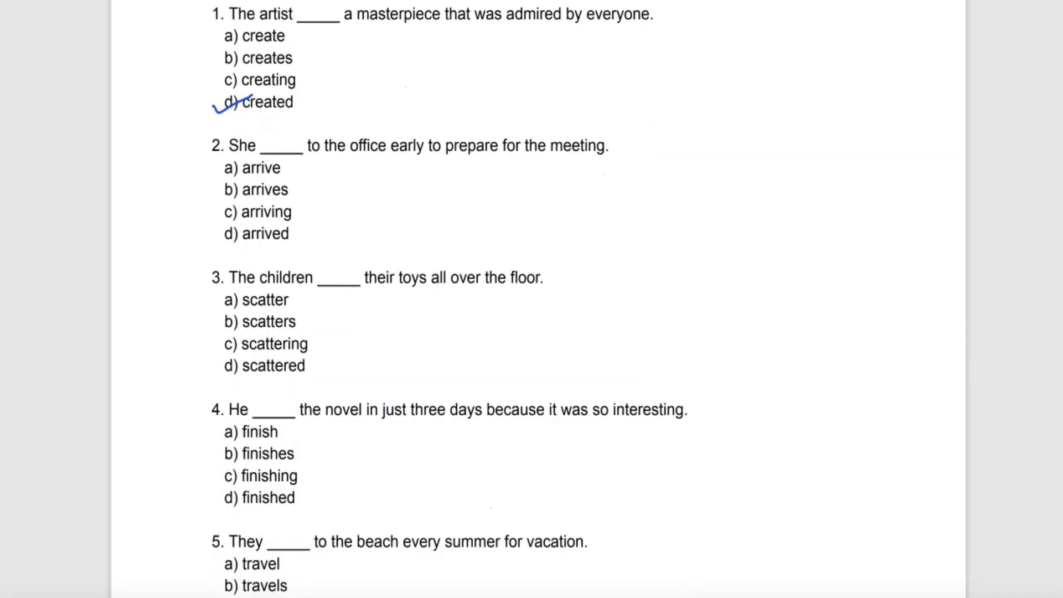
pyautogui.moveTo(327, 163)
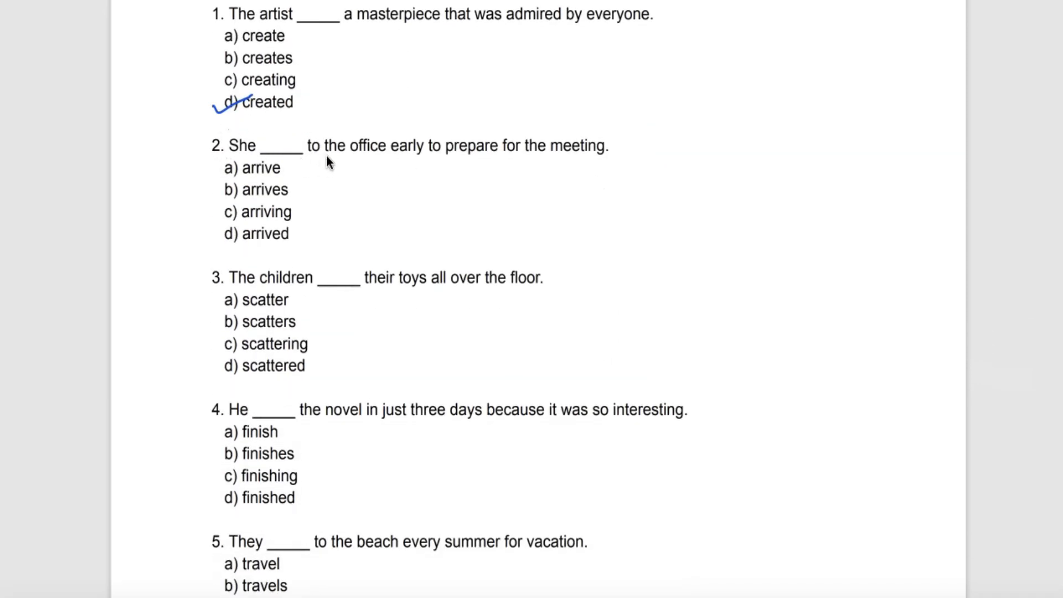
pyautogui.moveTo(492, 166)
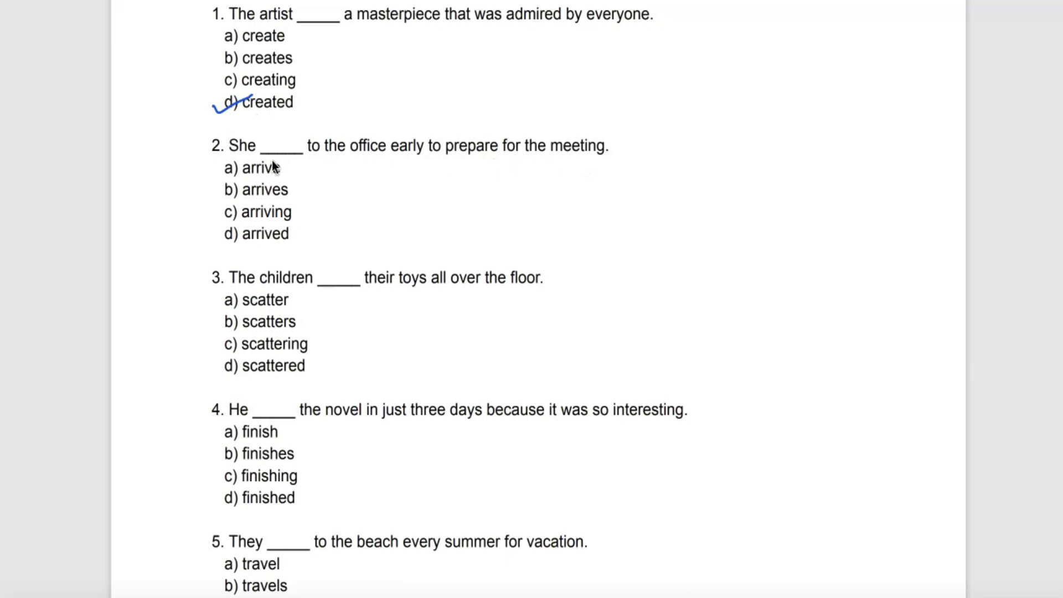
pyautogui.moveTo(283, 248)
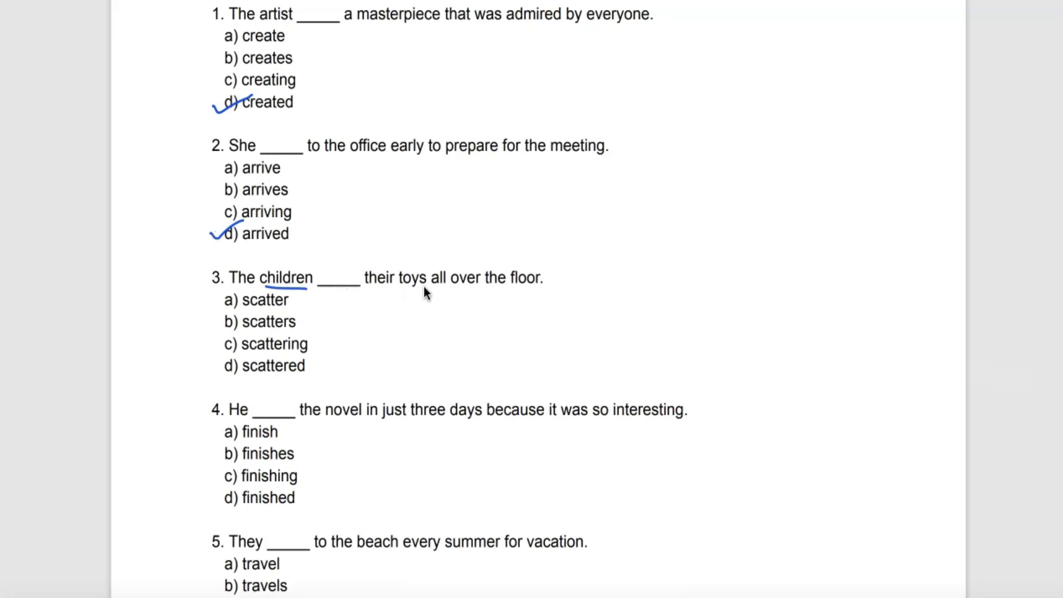
pyautogui.moveTo(523, 292)
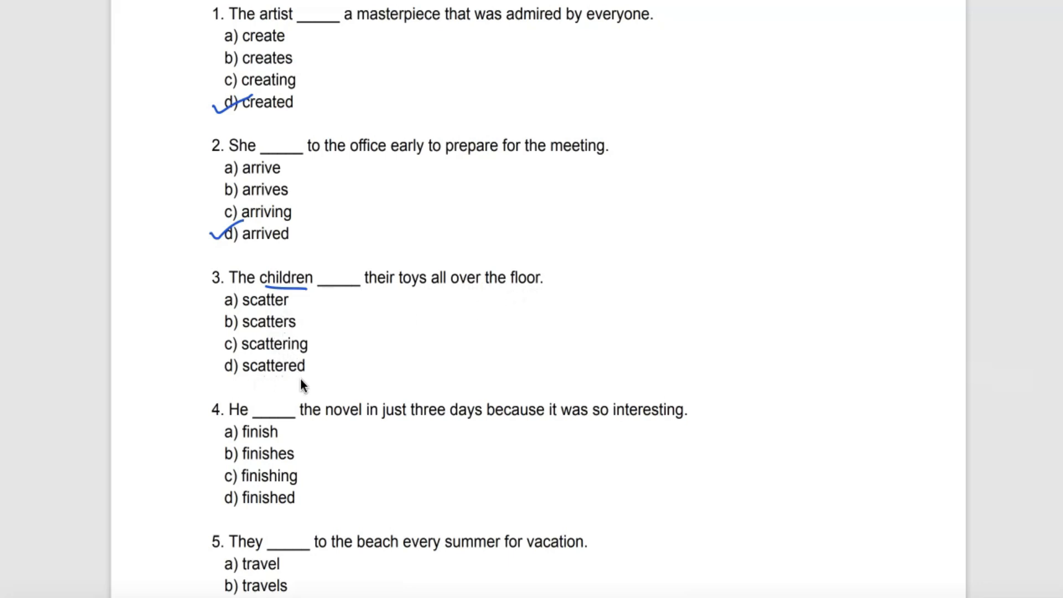
pyautogui.moveTo(226, 344)
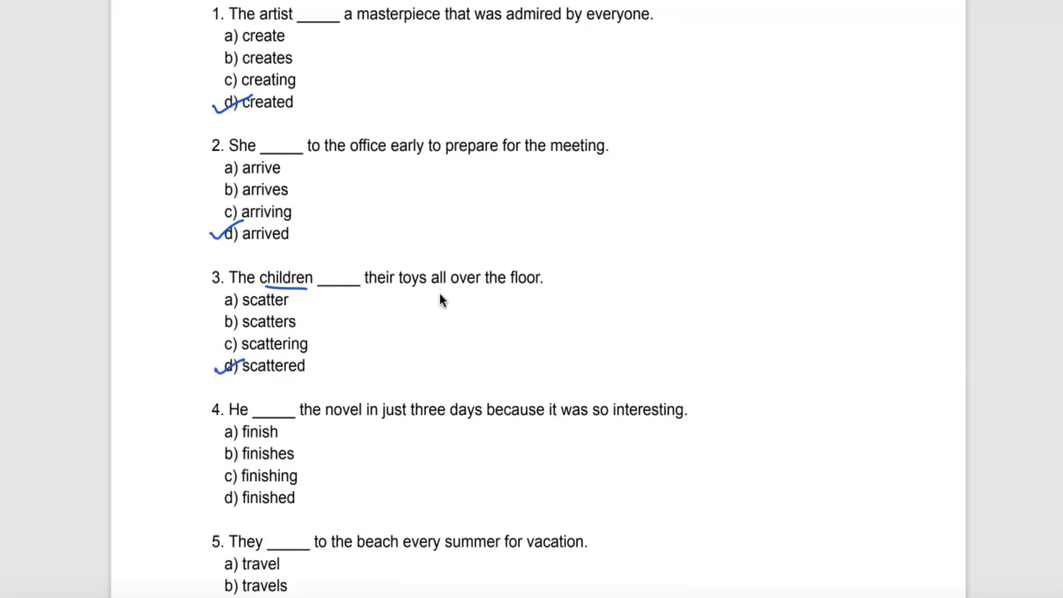
pyautogui.moveTo(432, 311)
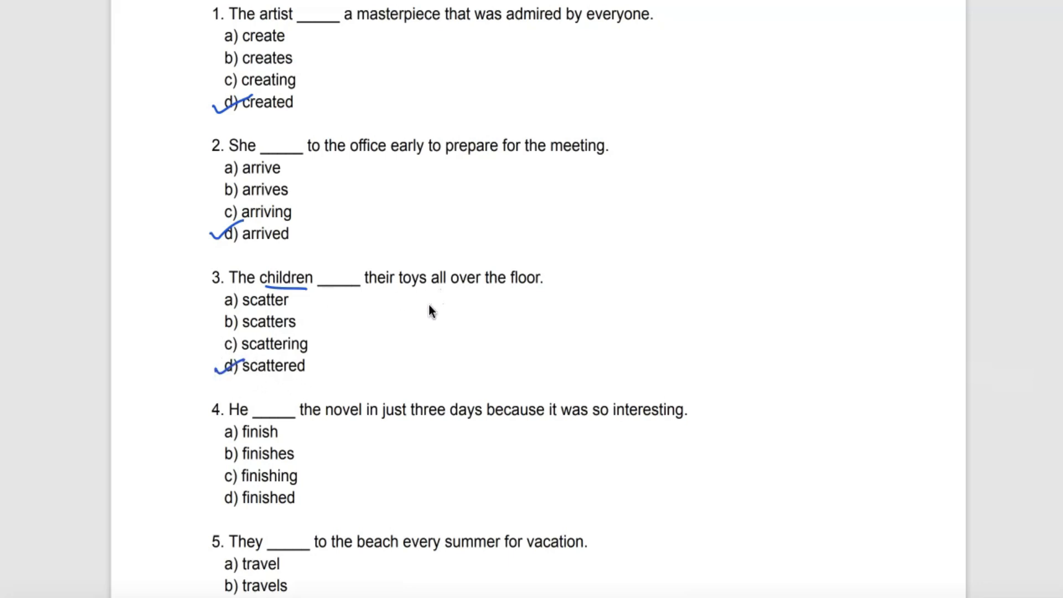
pyautogui.moveTo(288, 393)
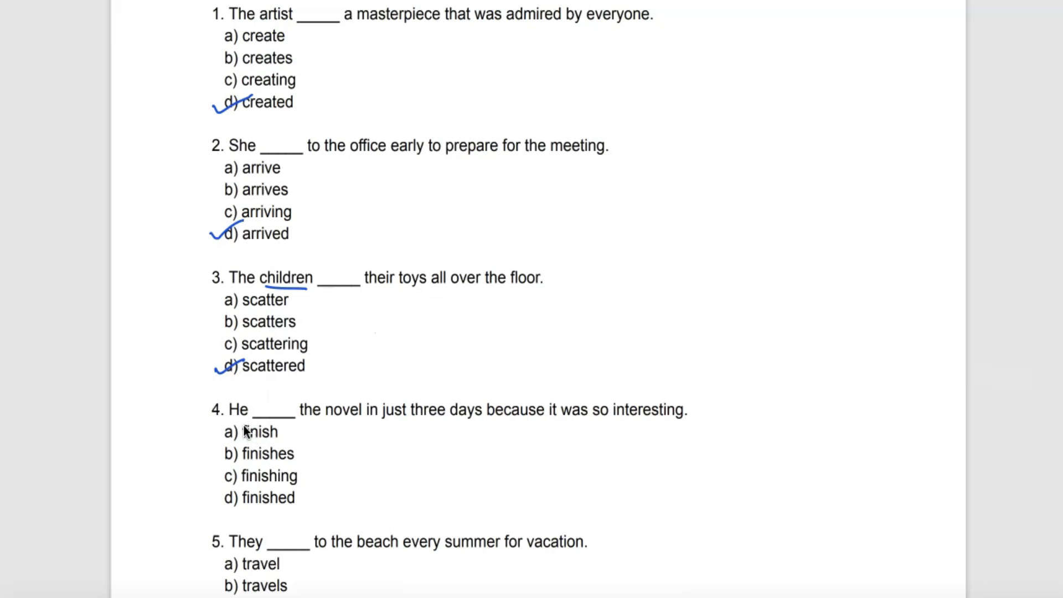
pyautogui.moveTo(494, 435)
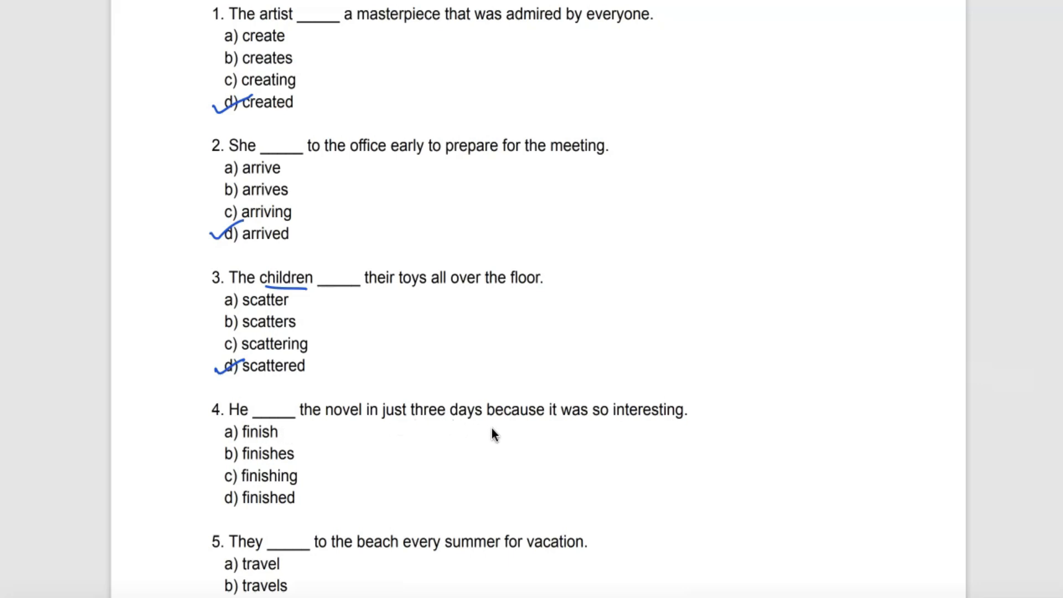
pyautogui.moveTo(654, 433)
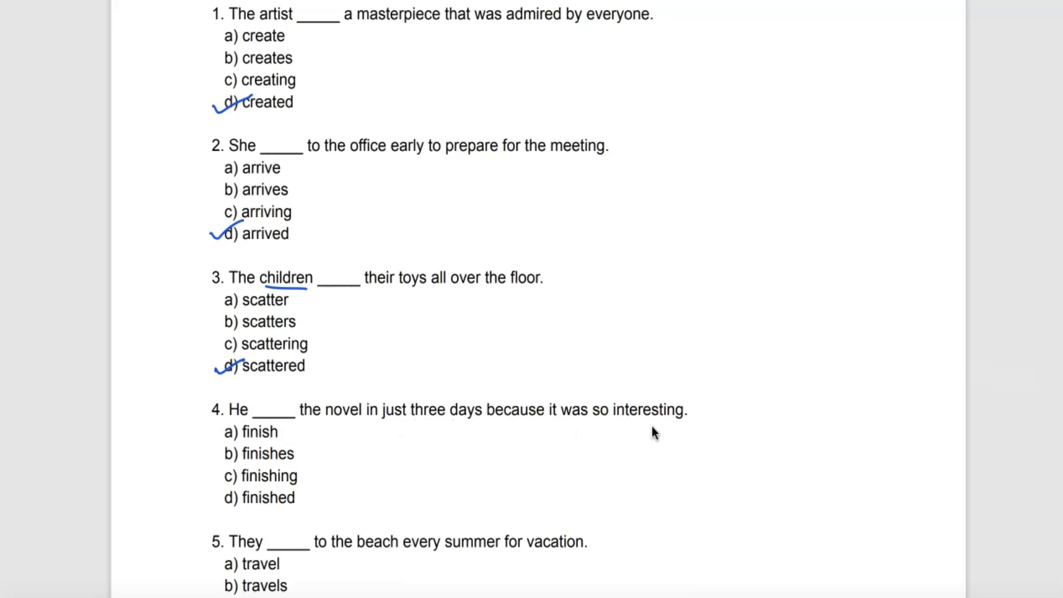
pyautogui.moveTo(285, 441)
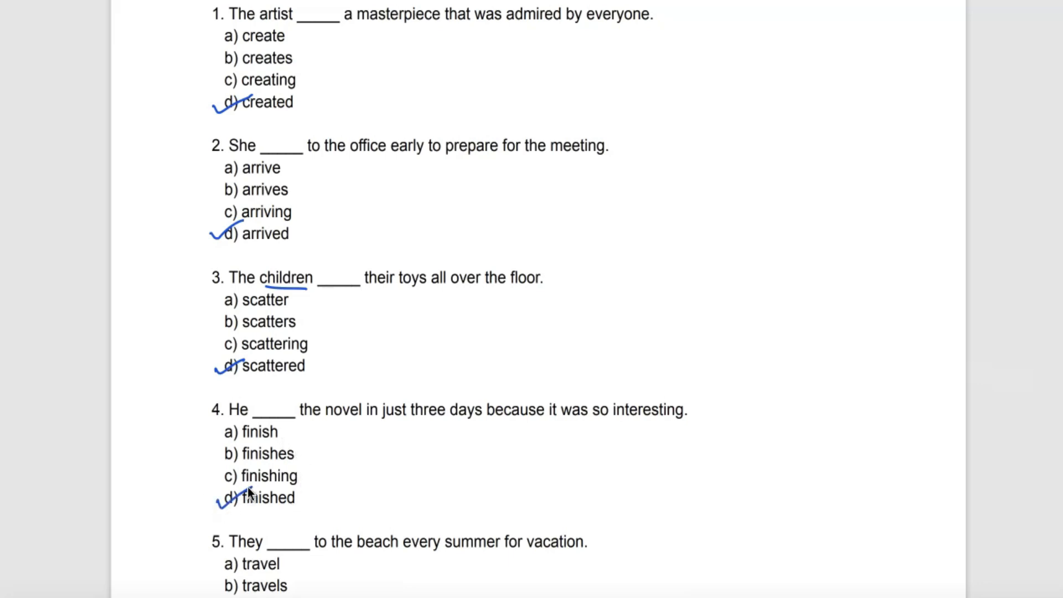
pyautogui.click(223, 495)
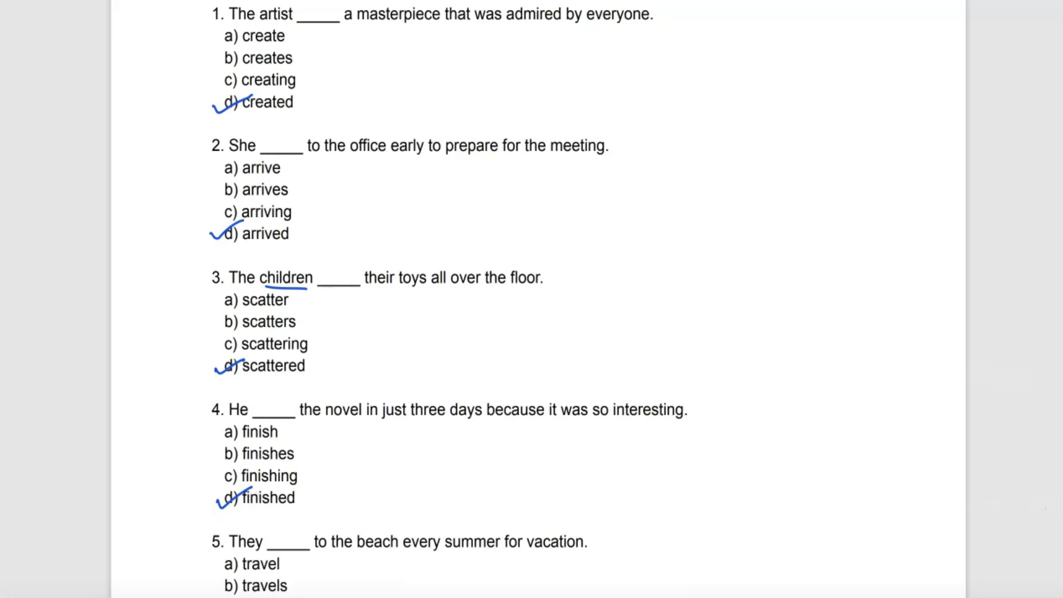
# Step: Scroll down to bring questions 5 and 6 into view
pyautogui.scroll(-3)
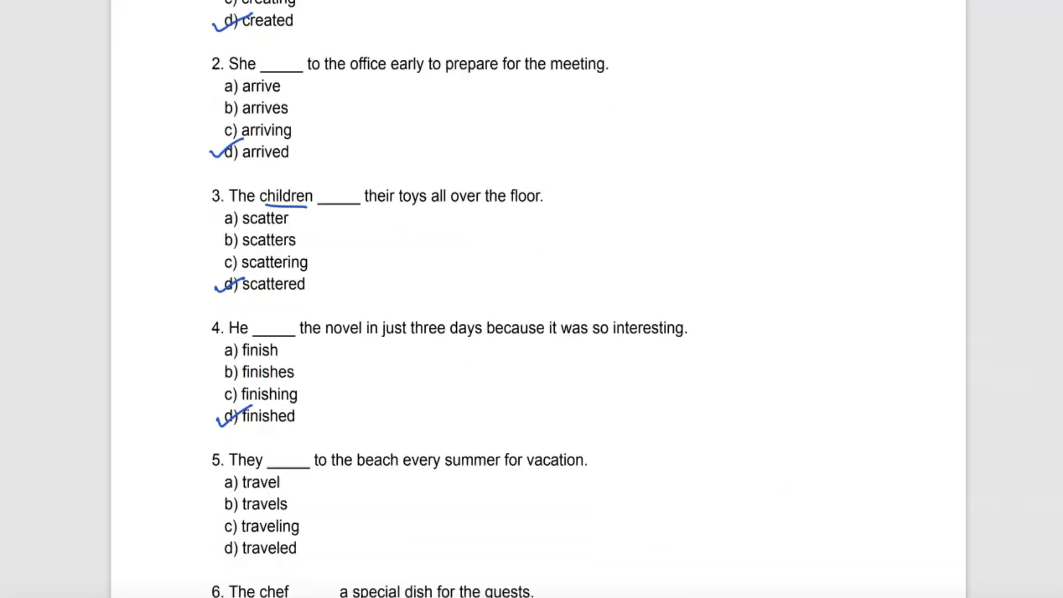
pyautogui.scroll(-3)
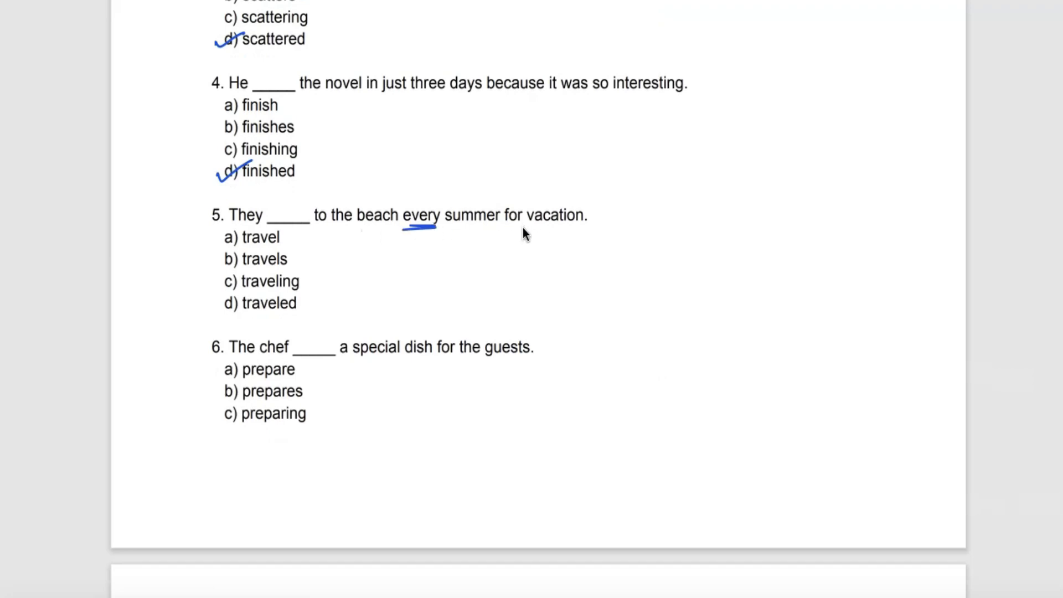
pyautogui.moveTo(415, 259)
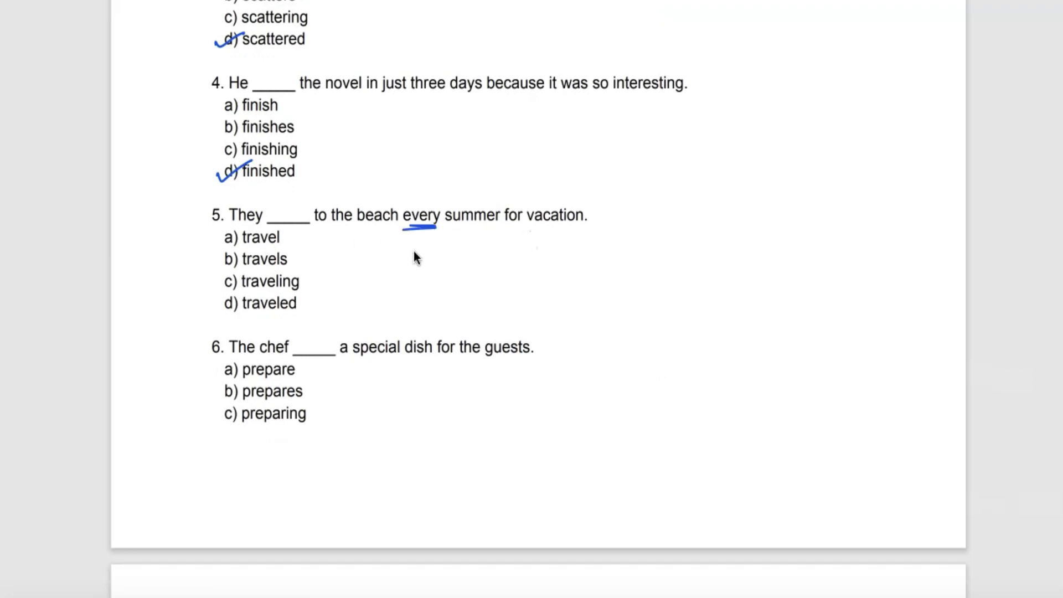
pyautogui.moveTo(288, 249)
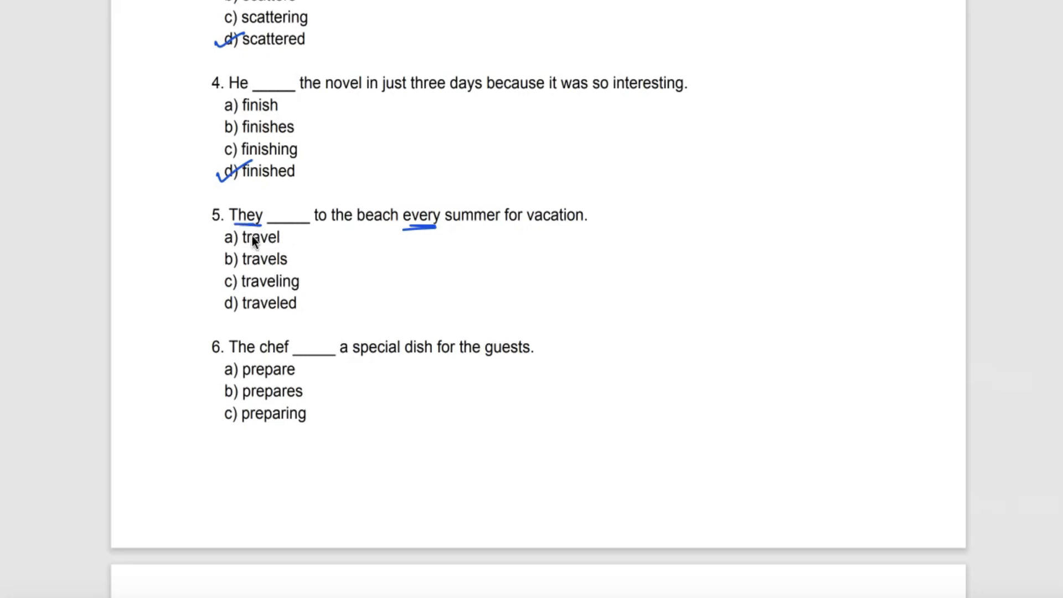
pyautogui.moveTo(274, 310)
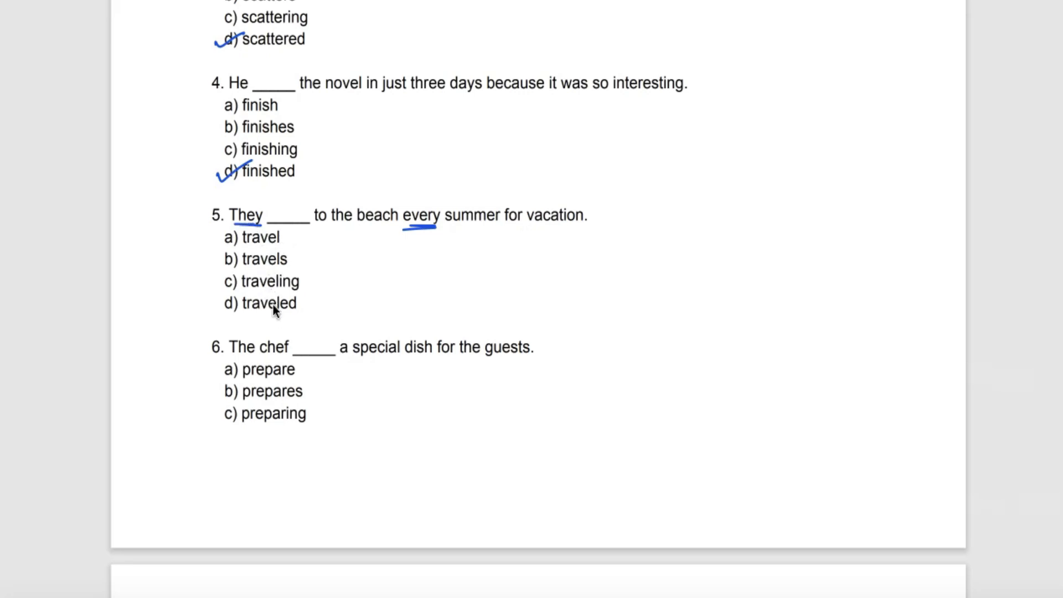
pyautogui.moveTo(236, 285)
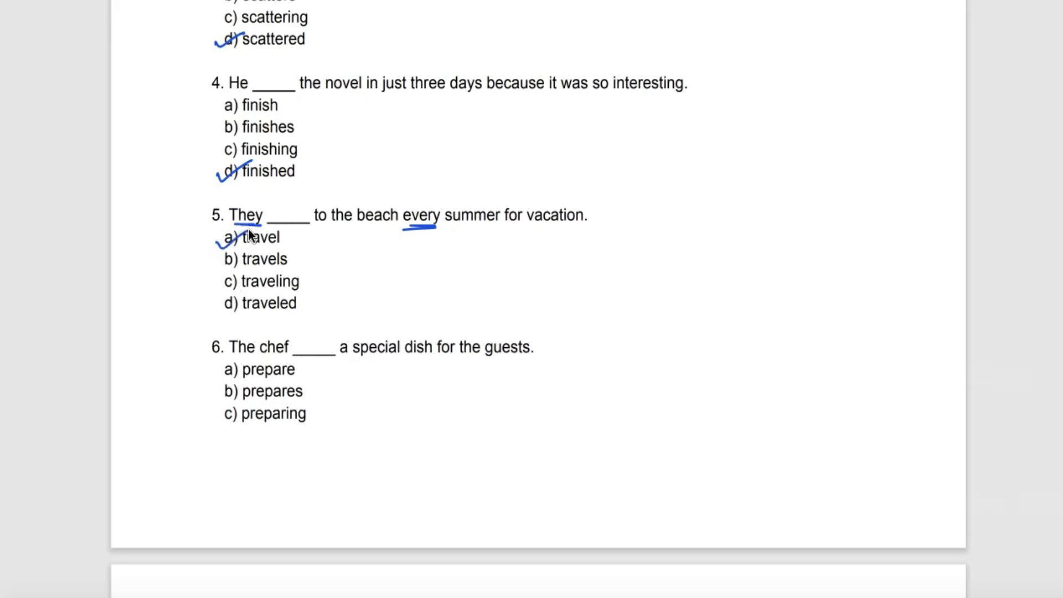
pyautogui.moveTo(339, 235)
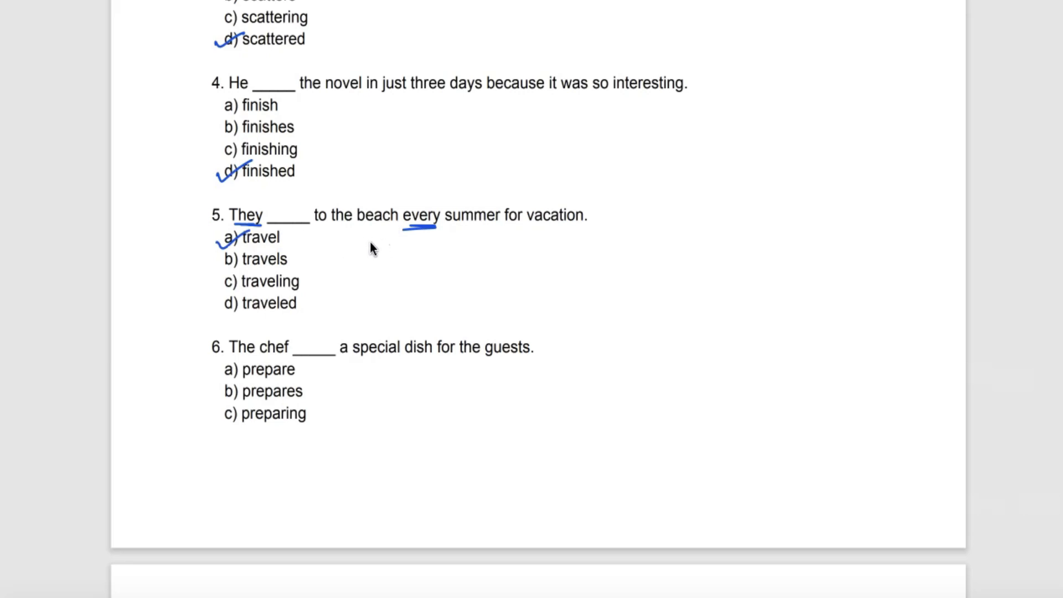
pyautogui.moveTo(461, 256)
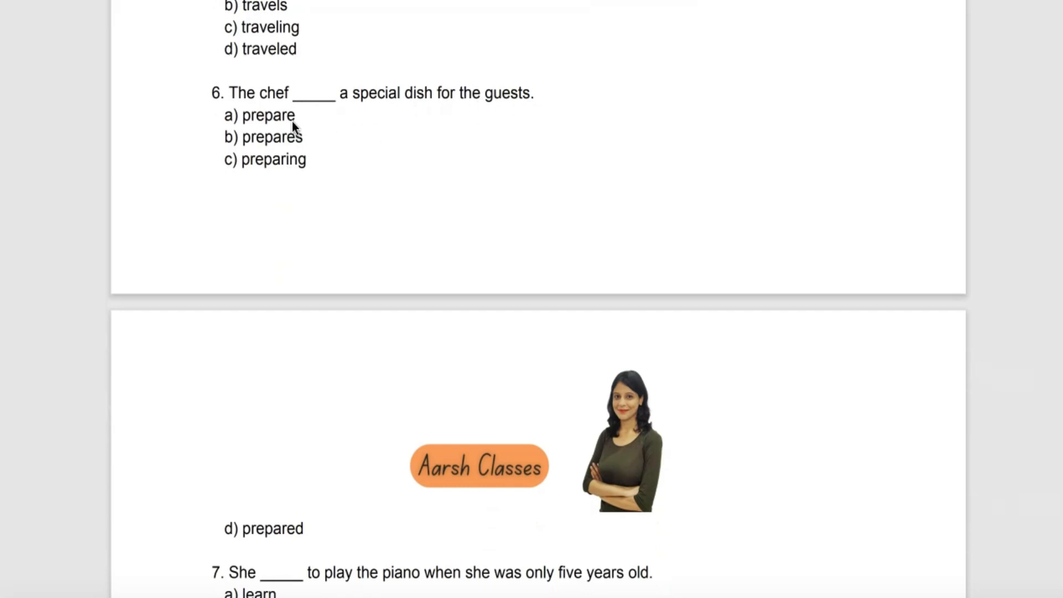
pyautogui.moveTo(292, 172)
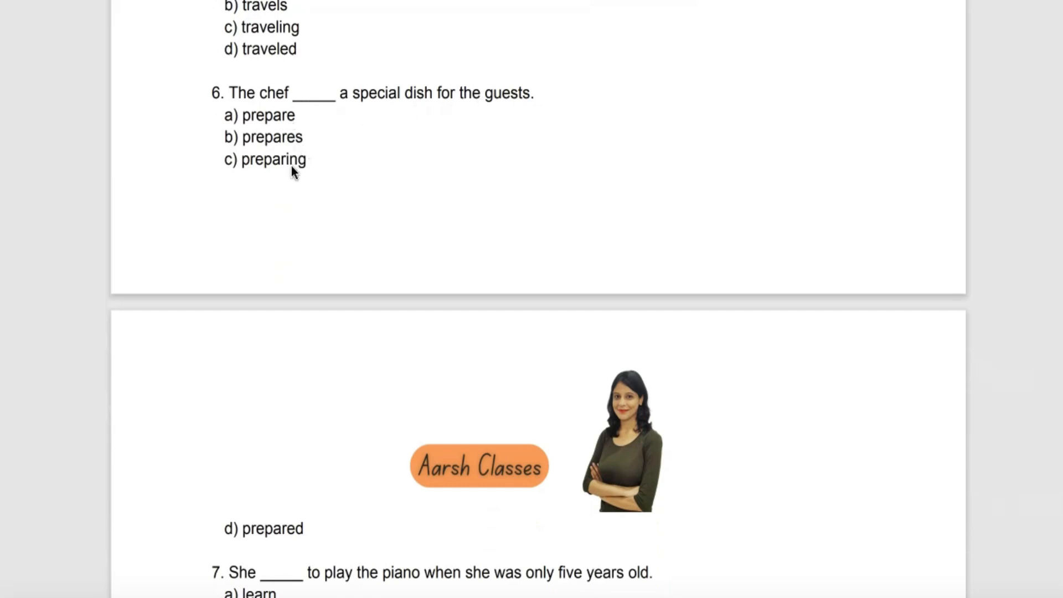
pyautogui.moveTo(227, 140)
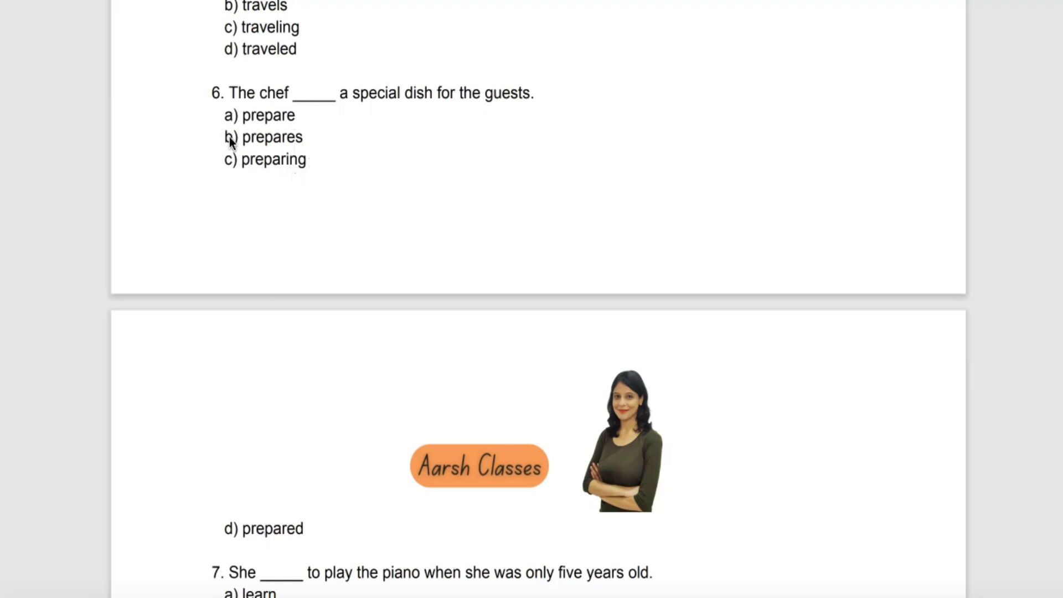
pyautogui.moveTo(214, 143)
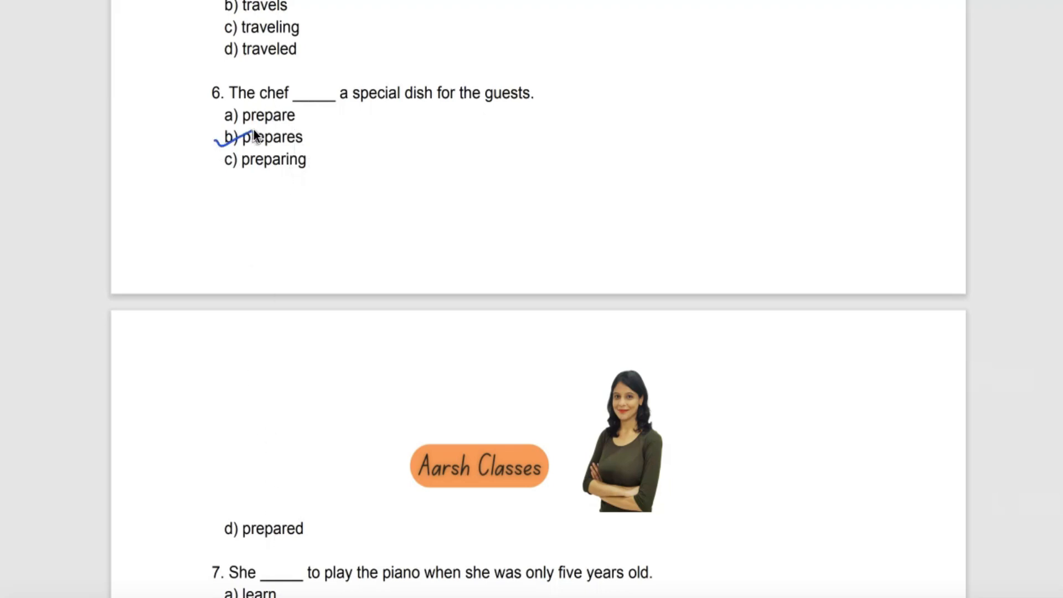
# Step: Mark d) learned, d) created and d) left for questions 7–9 in blue pen
pyautogui.scroll(-3)
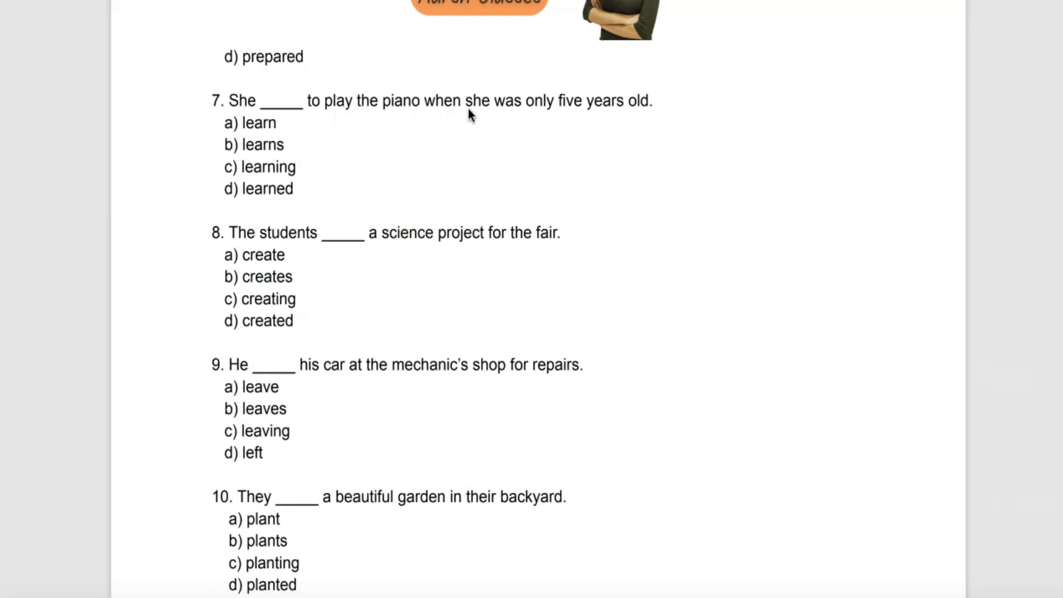
pyautogui.moveTo(655, 117)
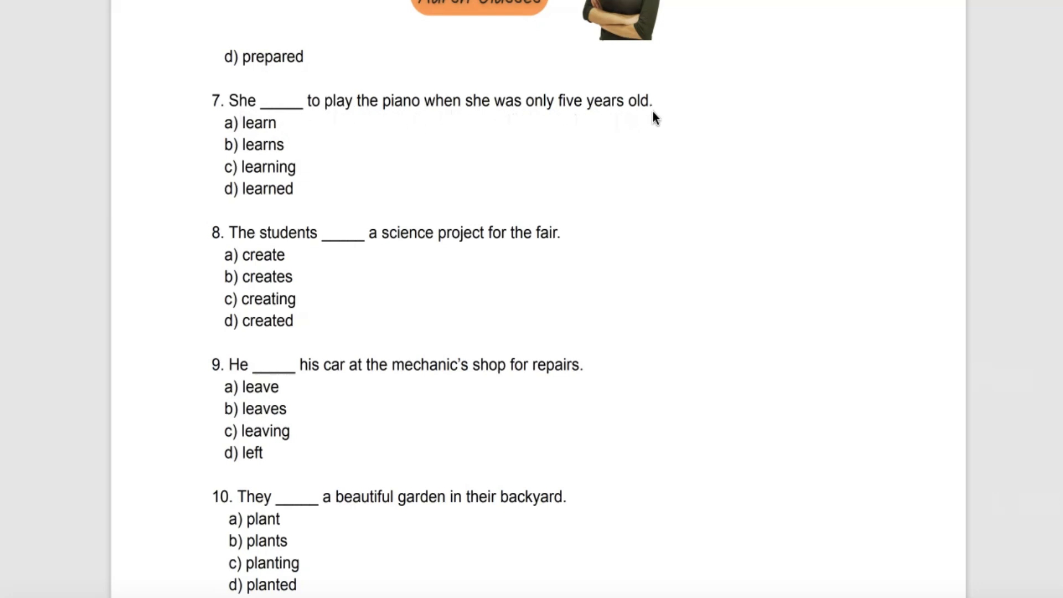
pyautogui.moveTo(252, 143)
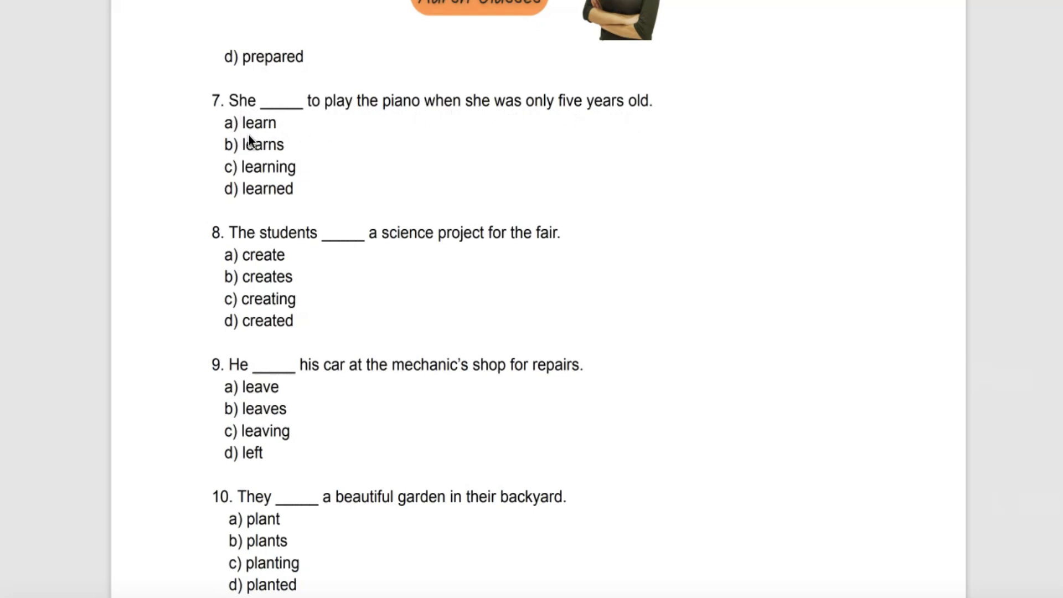
pyautogui.moveTo(261, 188)
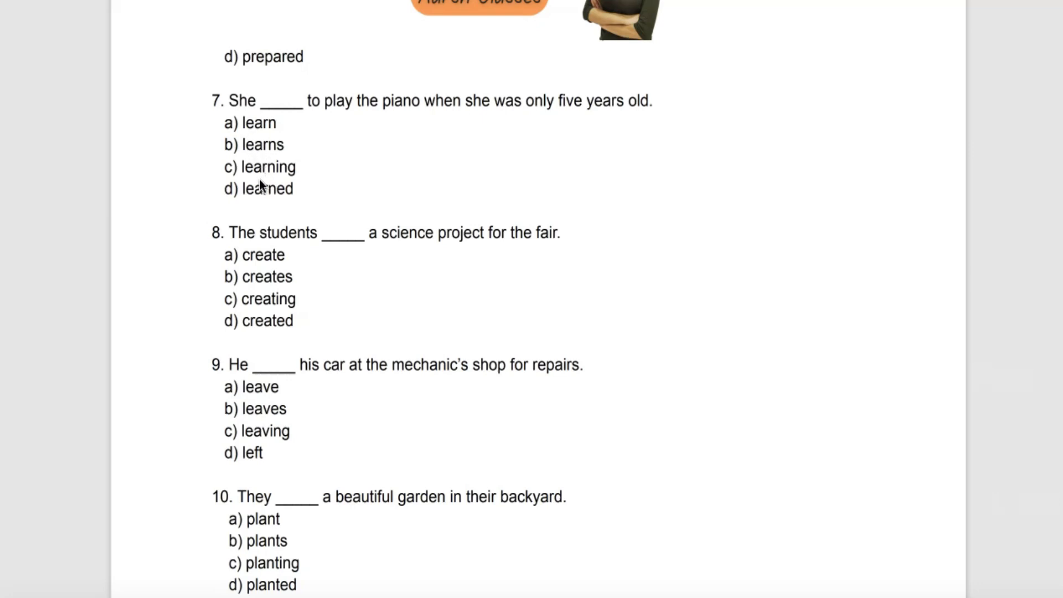
pyautogui.moveTo(236, 209)
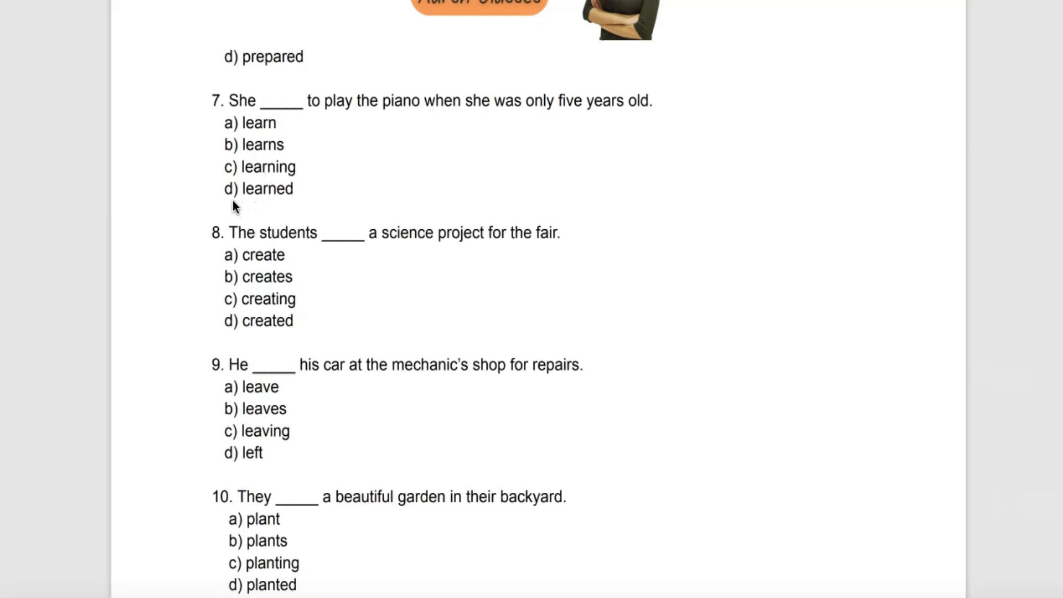
pyautogui.moveTo(218, 198)
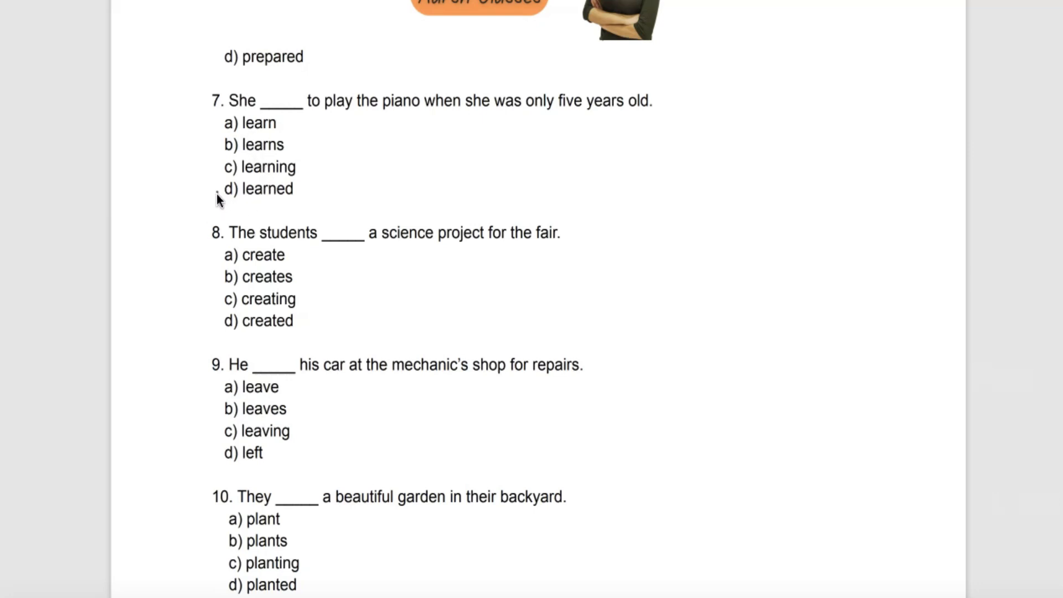
pyautogui.moveTo(216, 197); pyautogui.dragTo(271, 186)
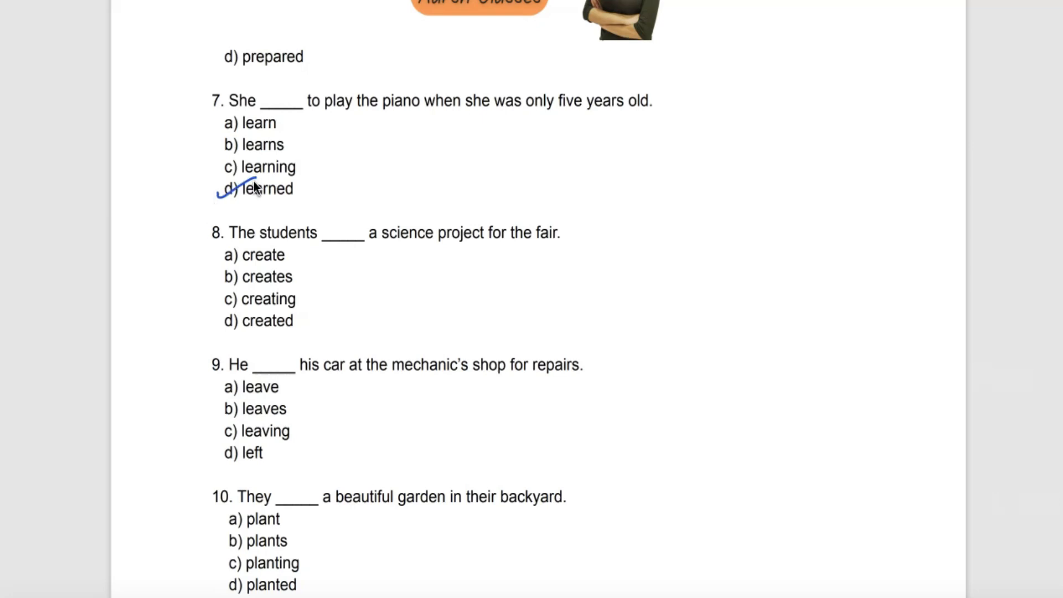
pyautogui.moveTo(383, 252)
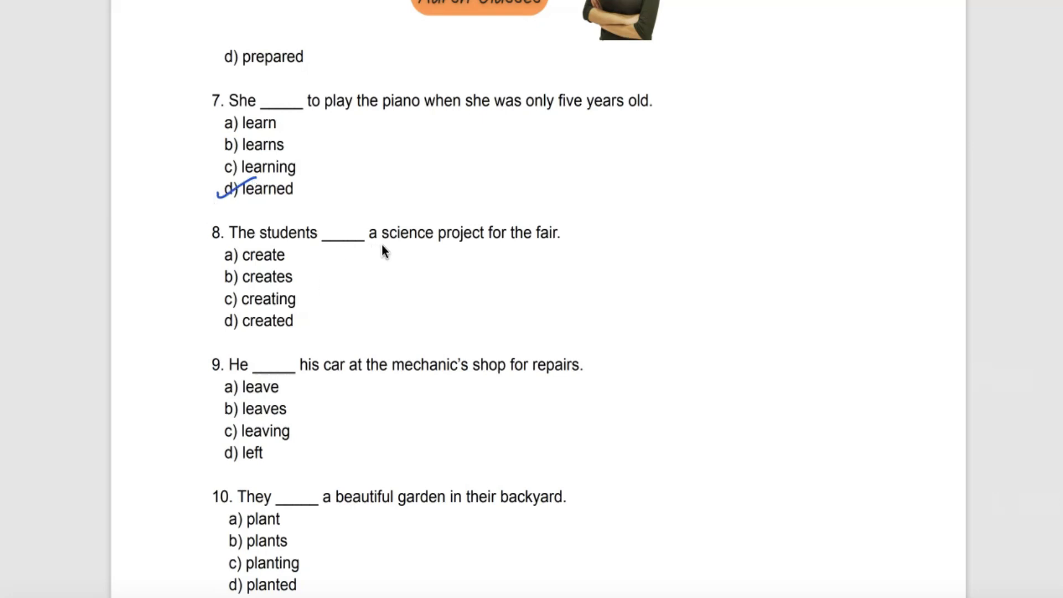
pyautogui.moveTo(562, 258)
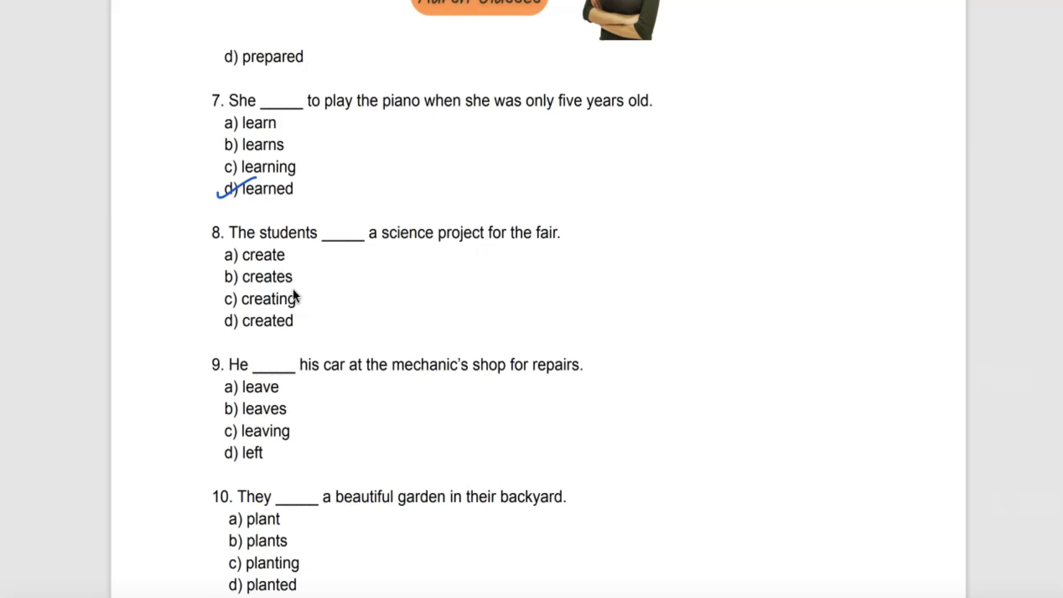
pyautogui.moveTo(294, 339)
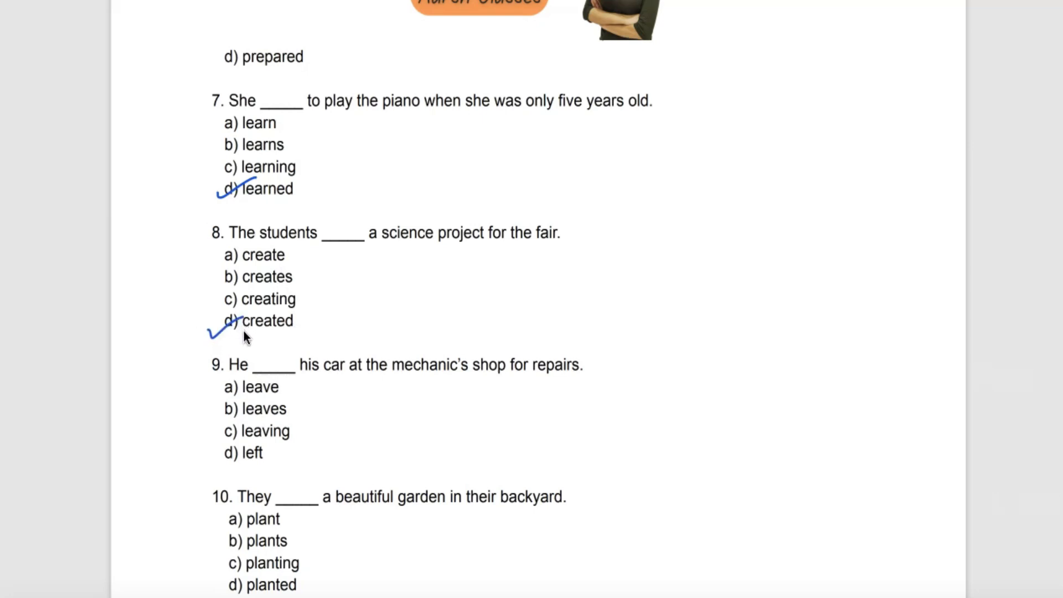
pyautogui.moveTo(345, 385)
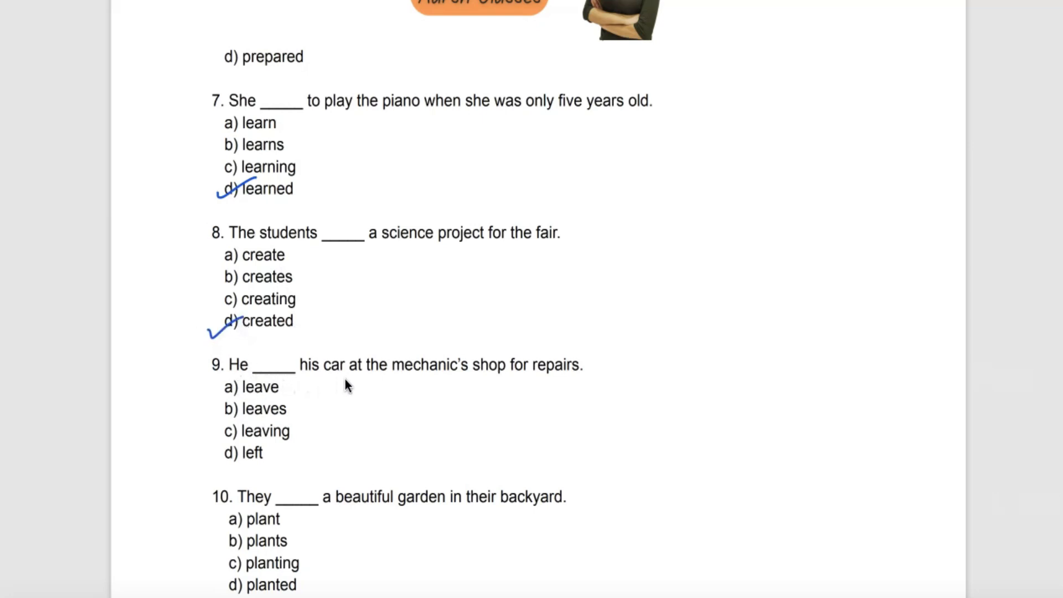
pyautogui.moveTo(505, 384)
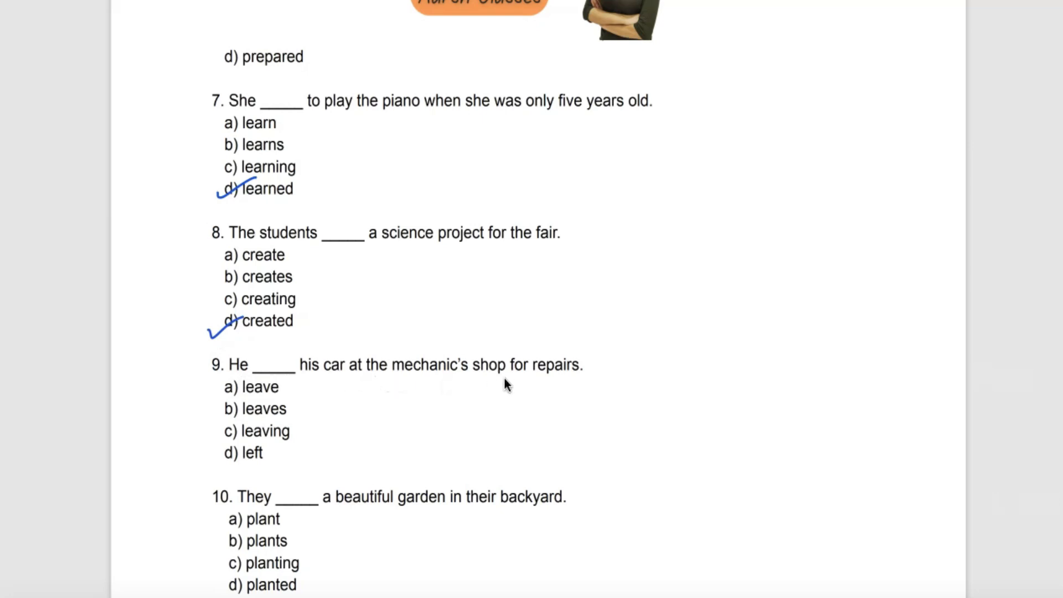
pyautogui.moveTo(310, 387)
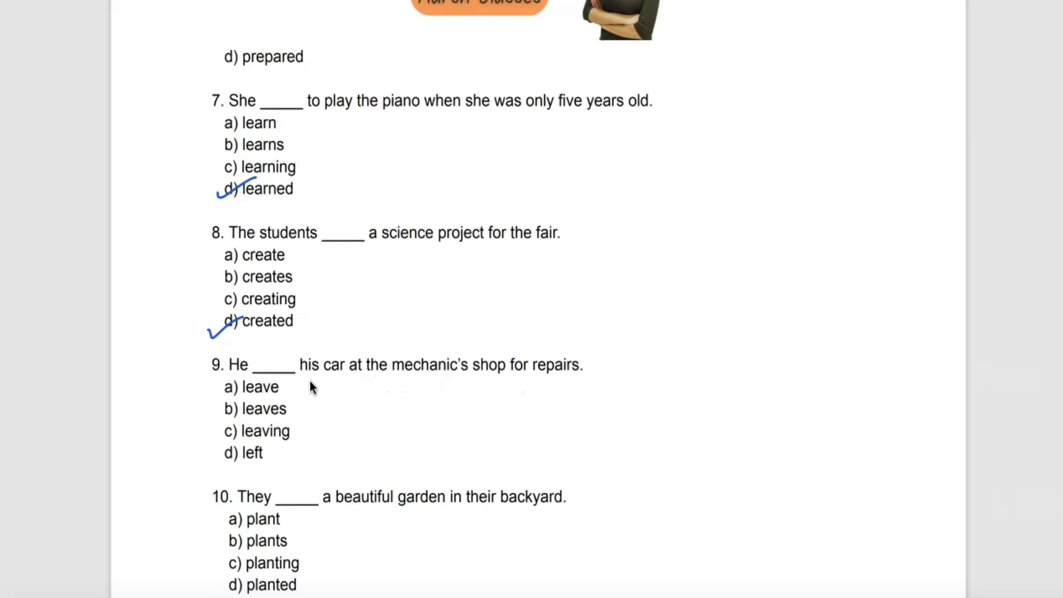
pyautogui.moveTo(294, 443)
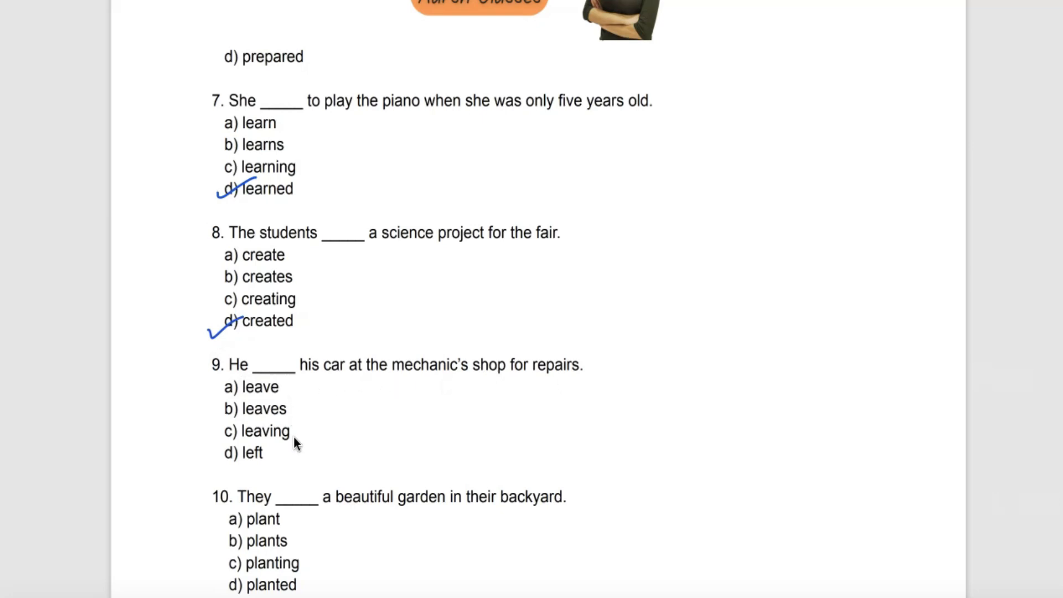
pyautogui.click(231, 454)
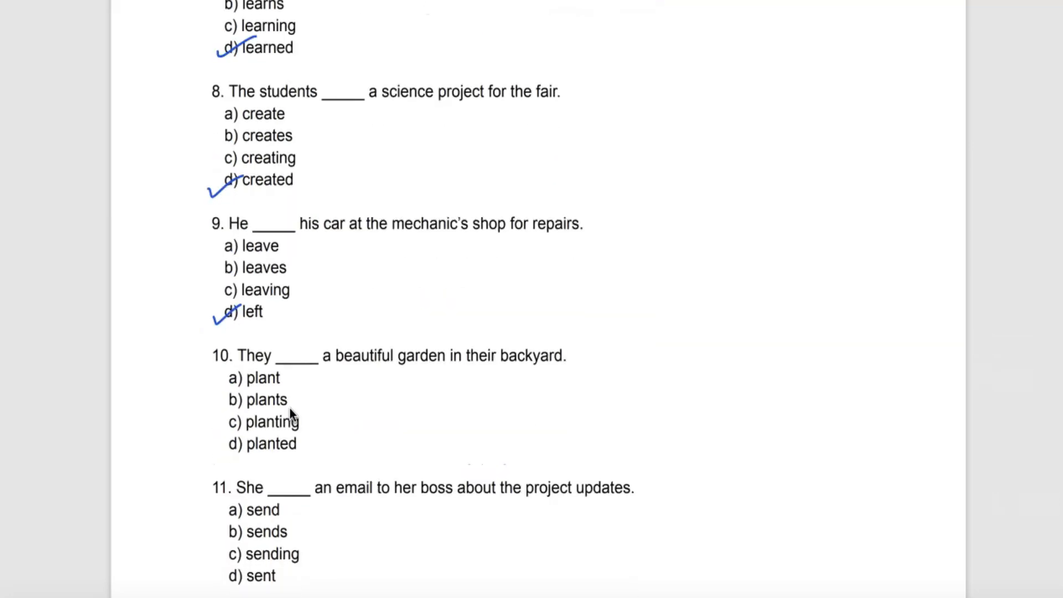
# Step: Mark b) hears as the answer to question 13 in blue pen
pyautogui.scroll(-3)
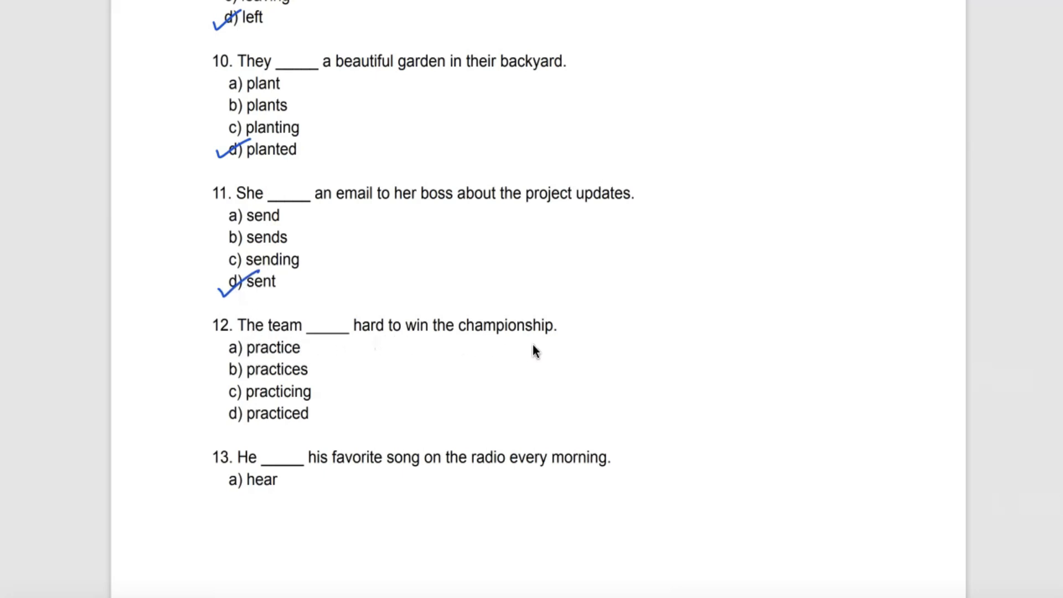
pyautogui.scroll(-3)
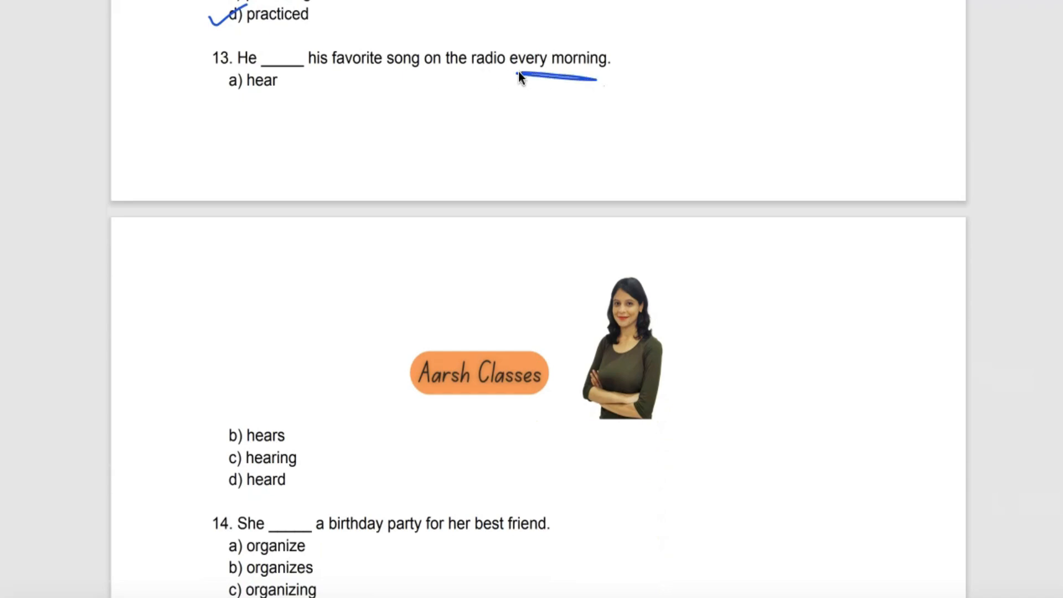
pyautogui.moveTo(268, 101)
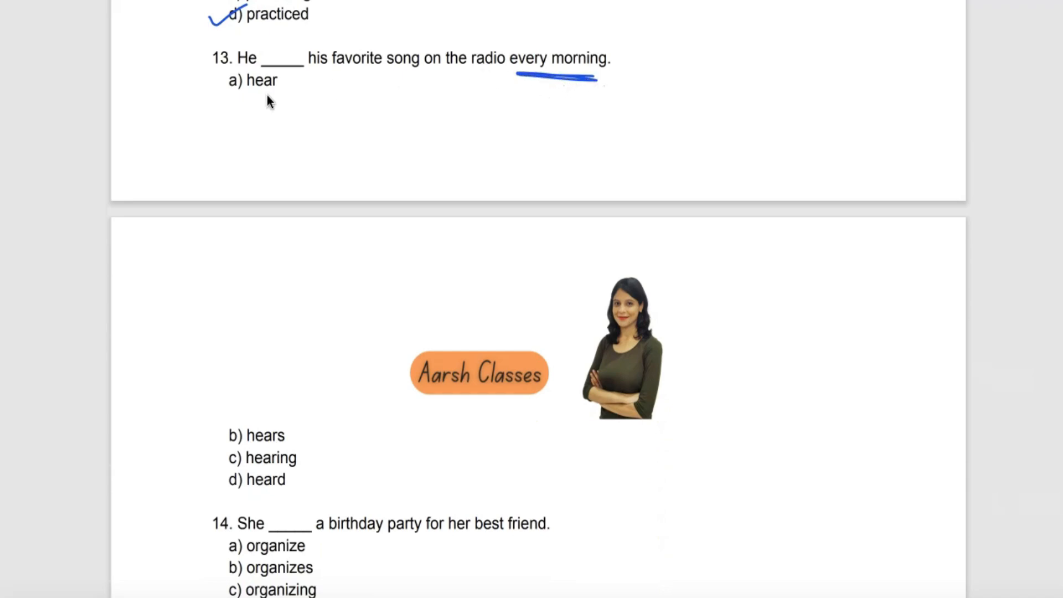
pyautogui.moveTo(252, 231)
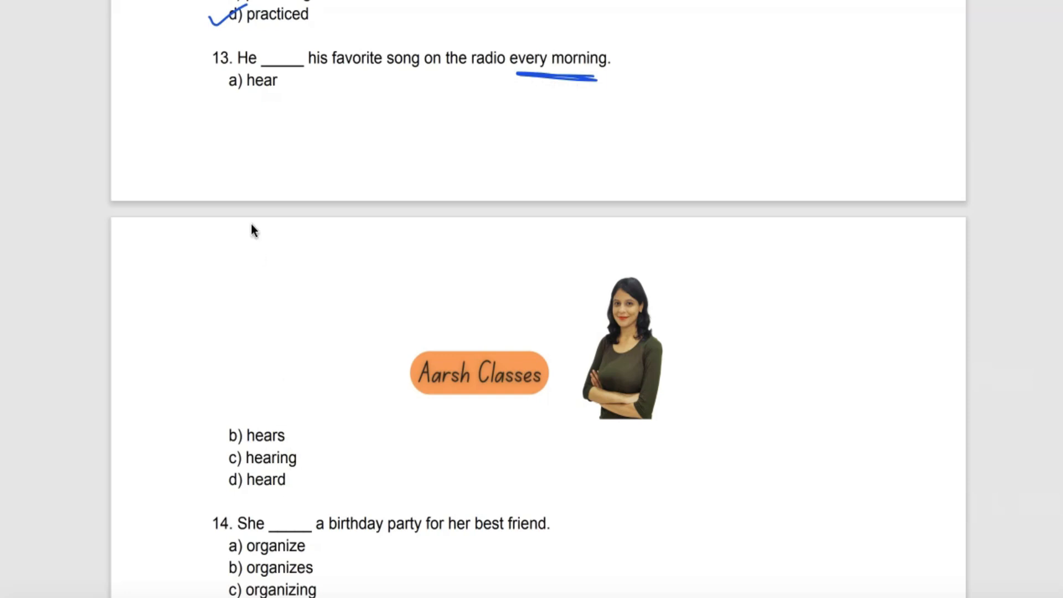
pyautogui.click(234, 438)
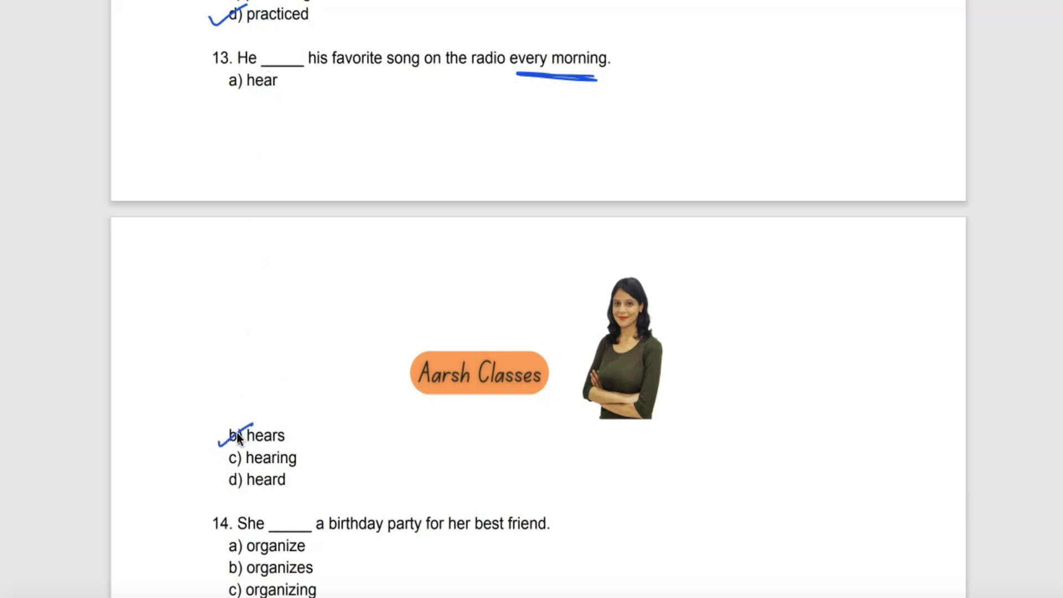
# Step: Mark d) organized for question 14 and d) cleaned for question 16 in blue pen
pyautogui.scroll(-3)
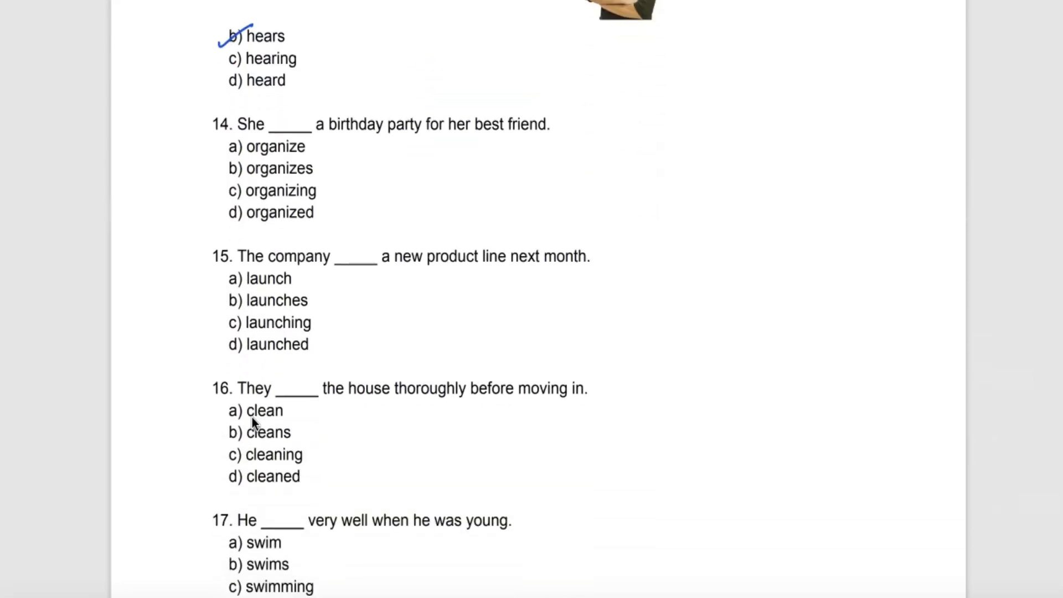
pyautogui.moveTo(565, 141)
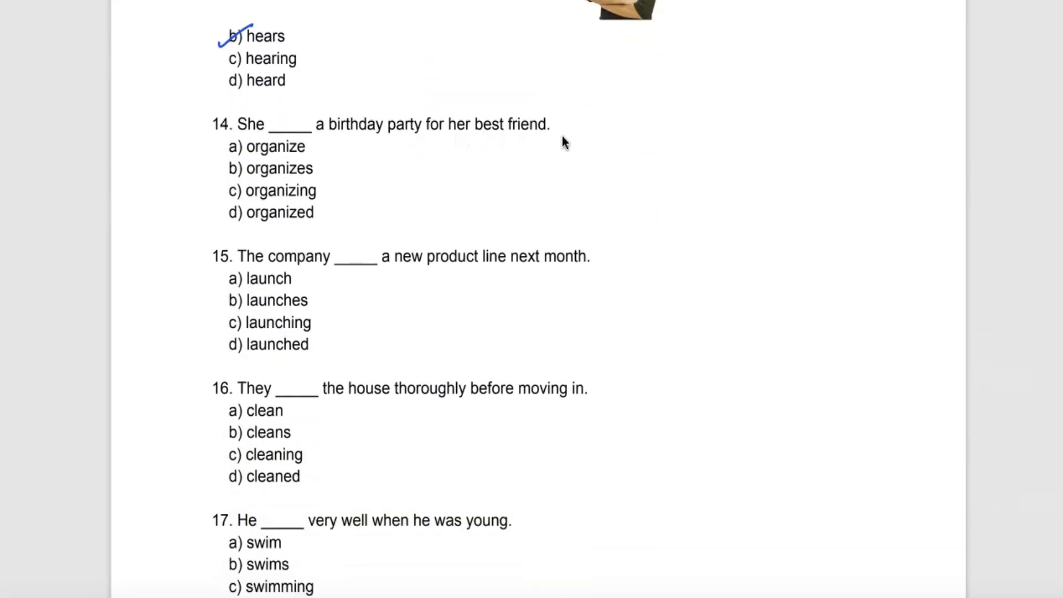
pyautogui.moveTo(312, 175)
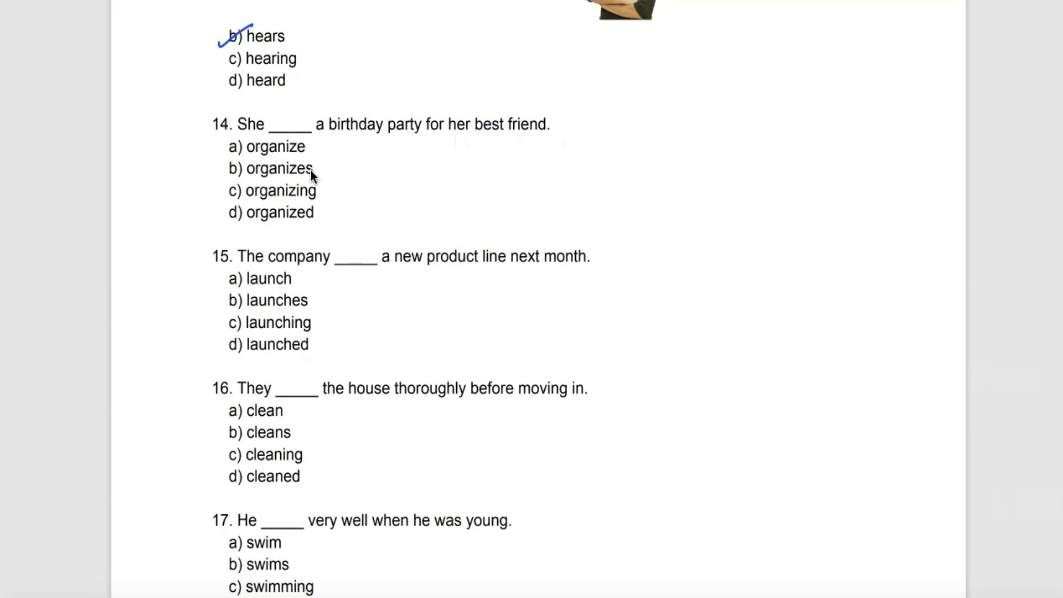
pyautogui.moveTo(319, 226)
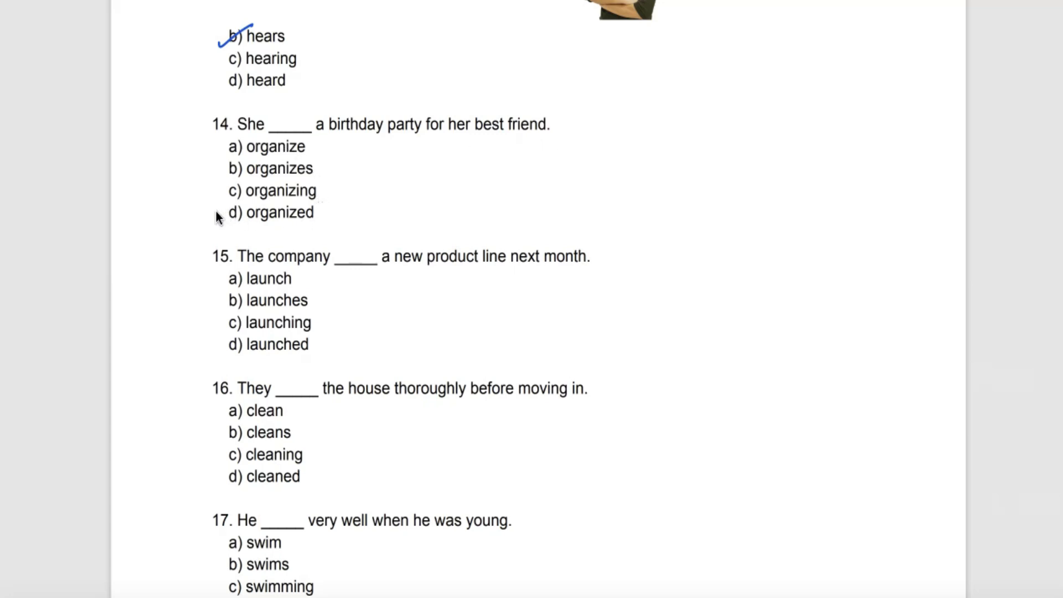
pyautogui.click(237, 213)
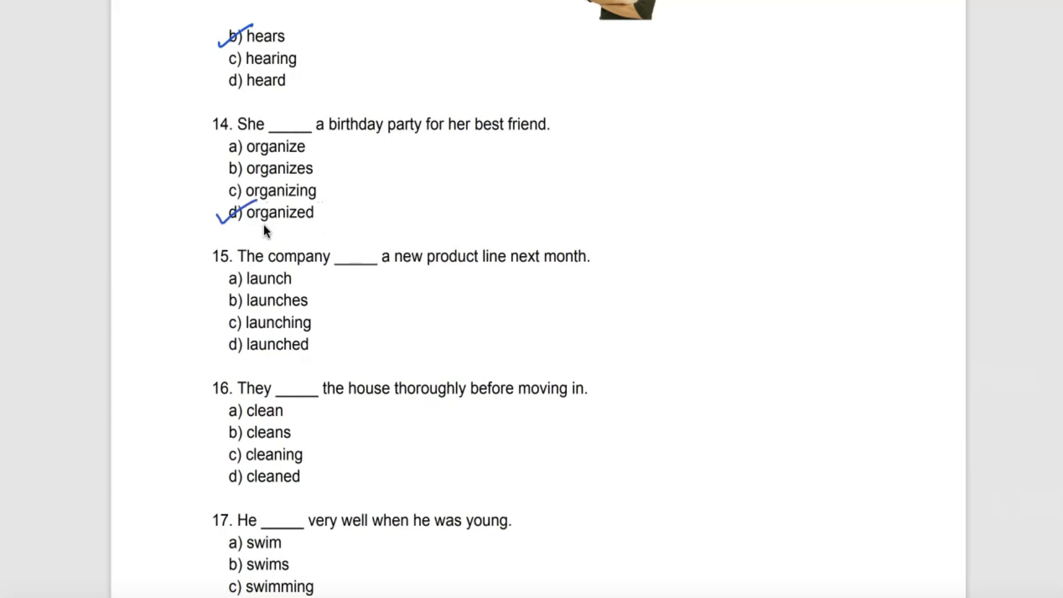
pyautogui.moveTo(298, 285)
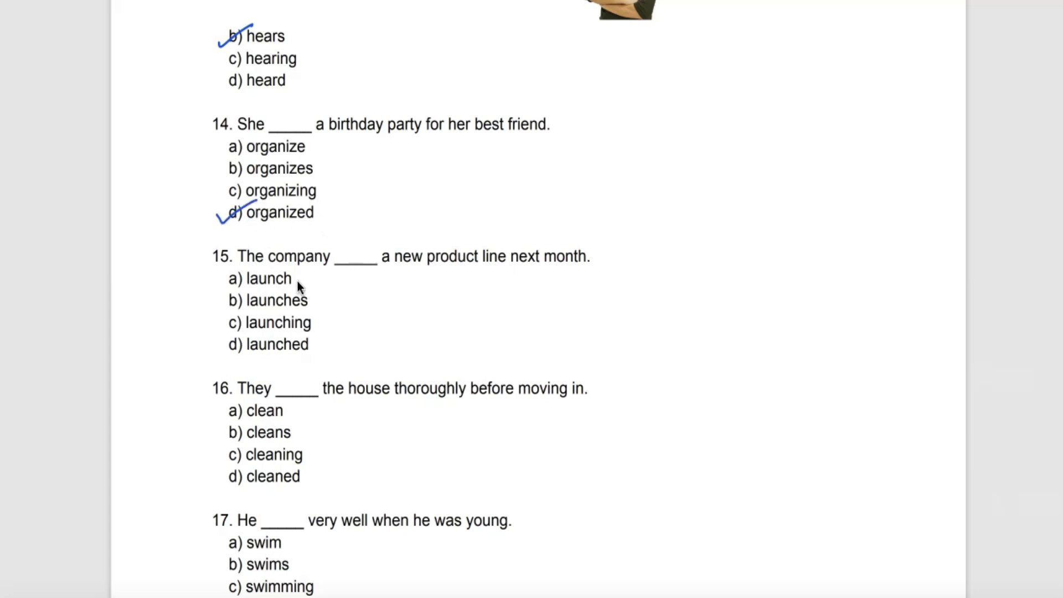
pyautogui.moveTo(482, 278)
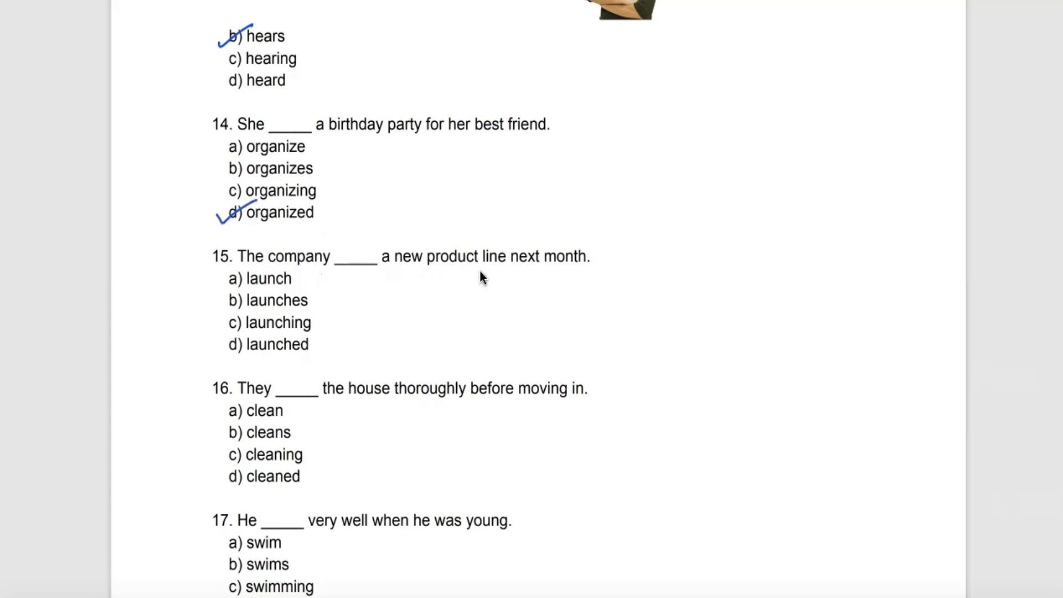
pyautogui.moveTo(540, 285)
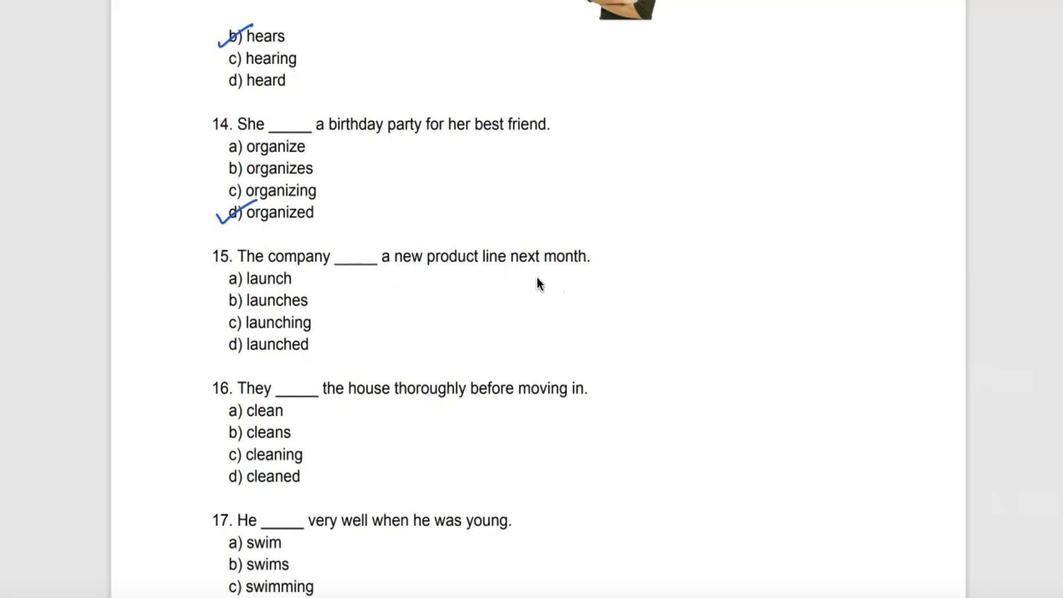
pyautogui.moveTo(332, 312)
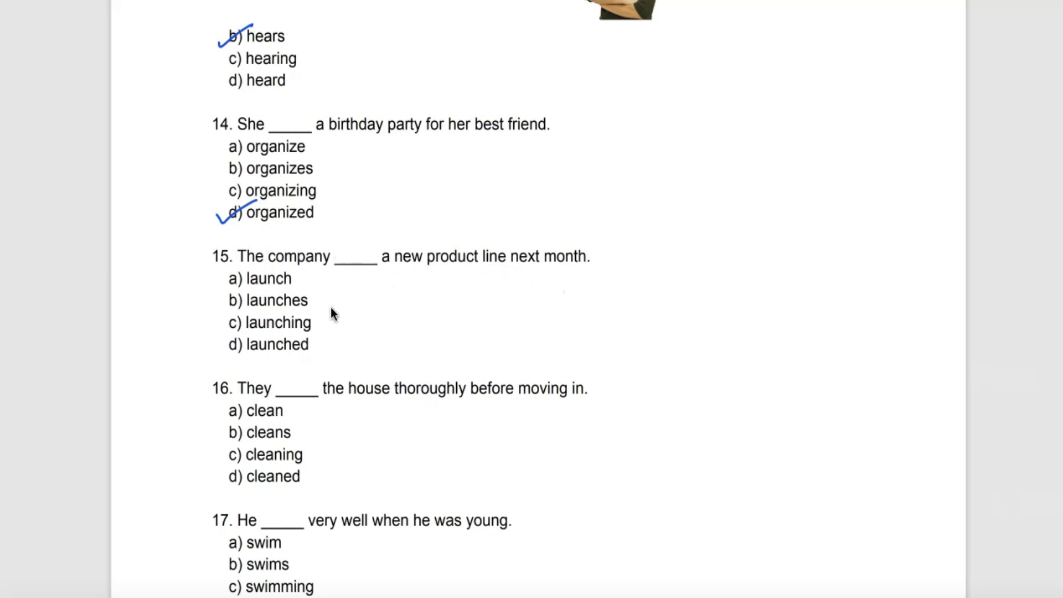
pyautogui.moveTo(313, 339)
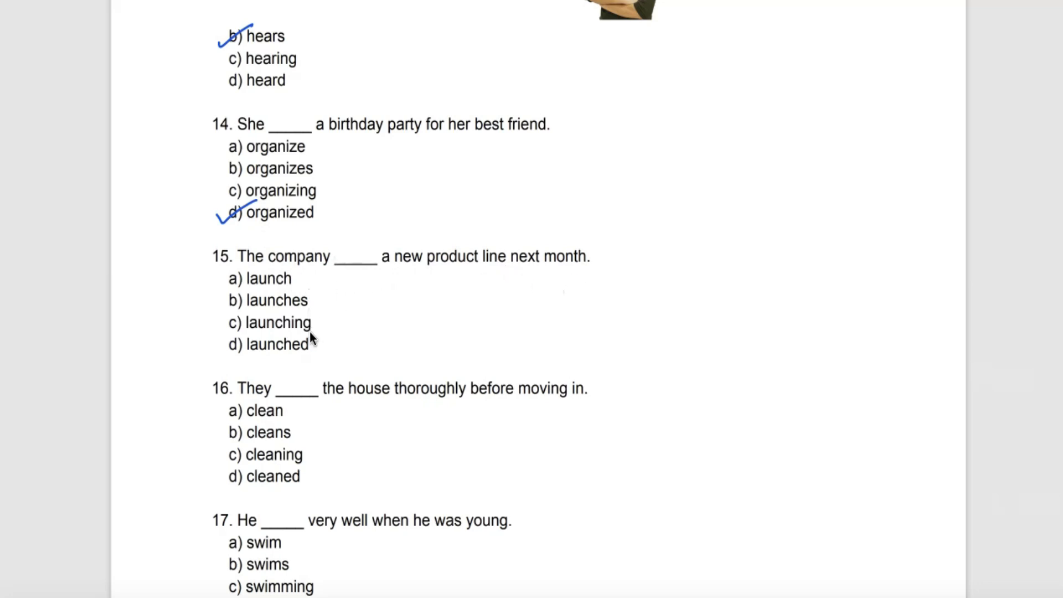
pyautogui.moveTo(314, 359)
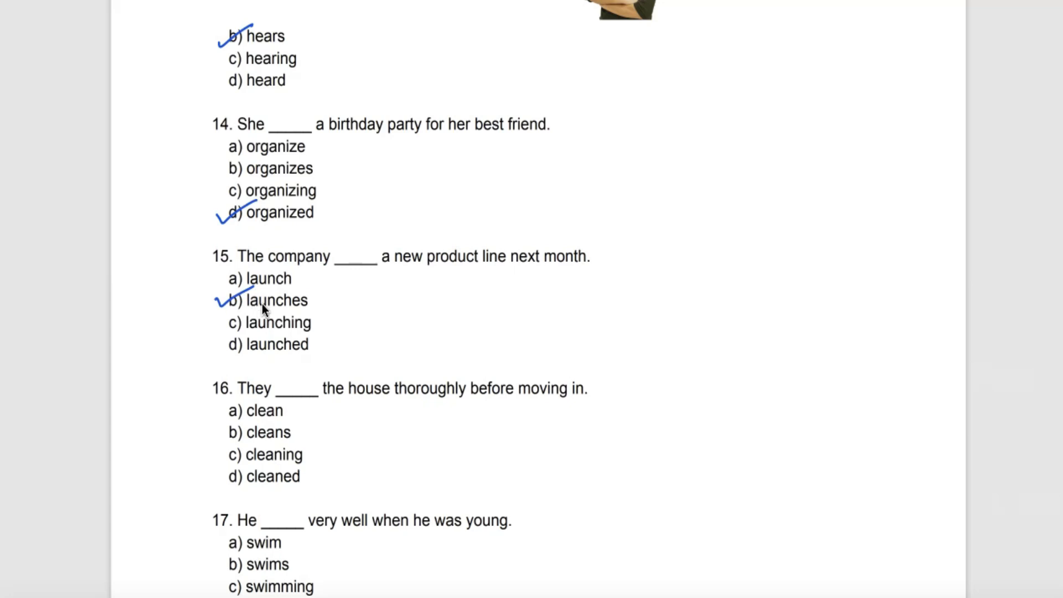
pyautogui.moveTo(291, 287)
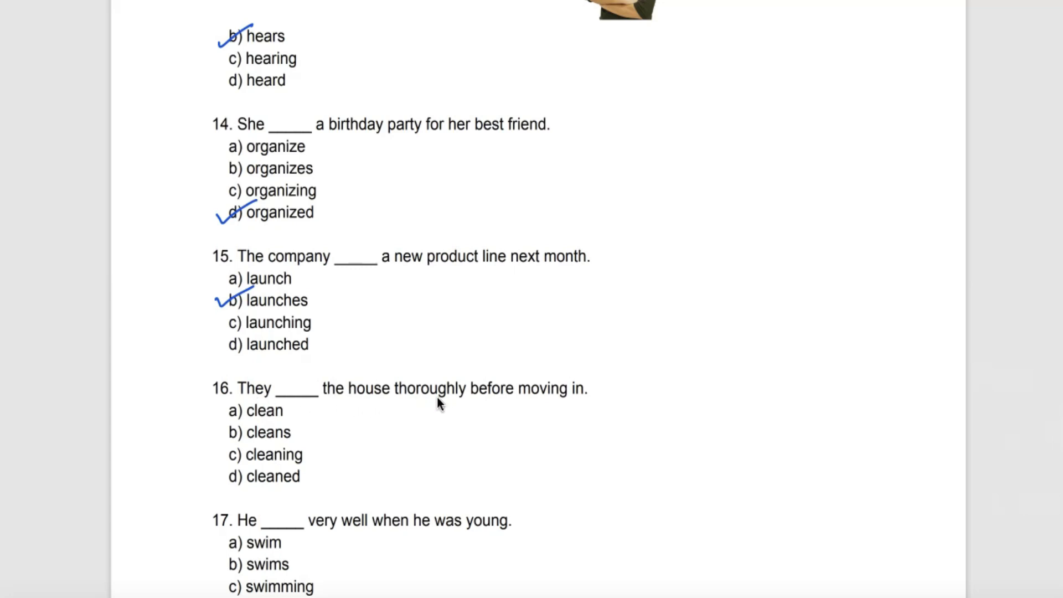
pyautogui.moveTo(587, 410)
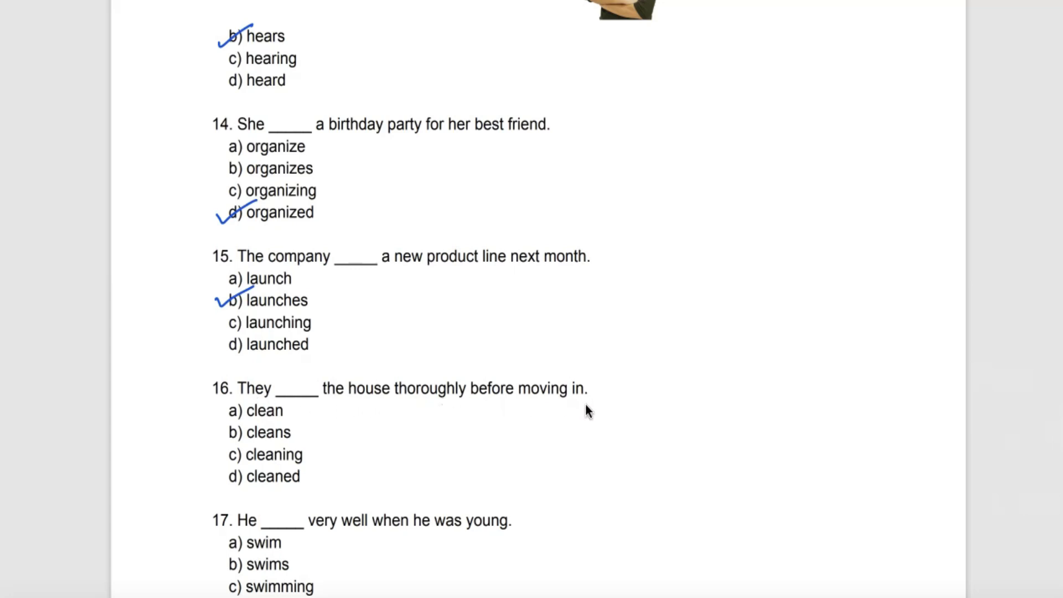
pyautogui.moveTo(291, 424)
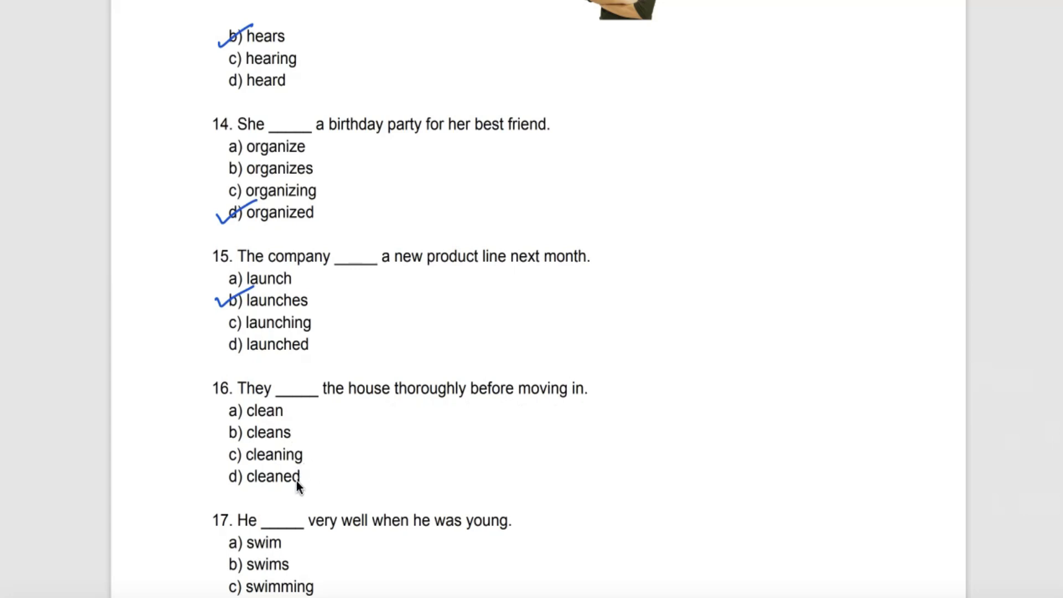
pyautogui.moveTo(224, 439)
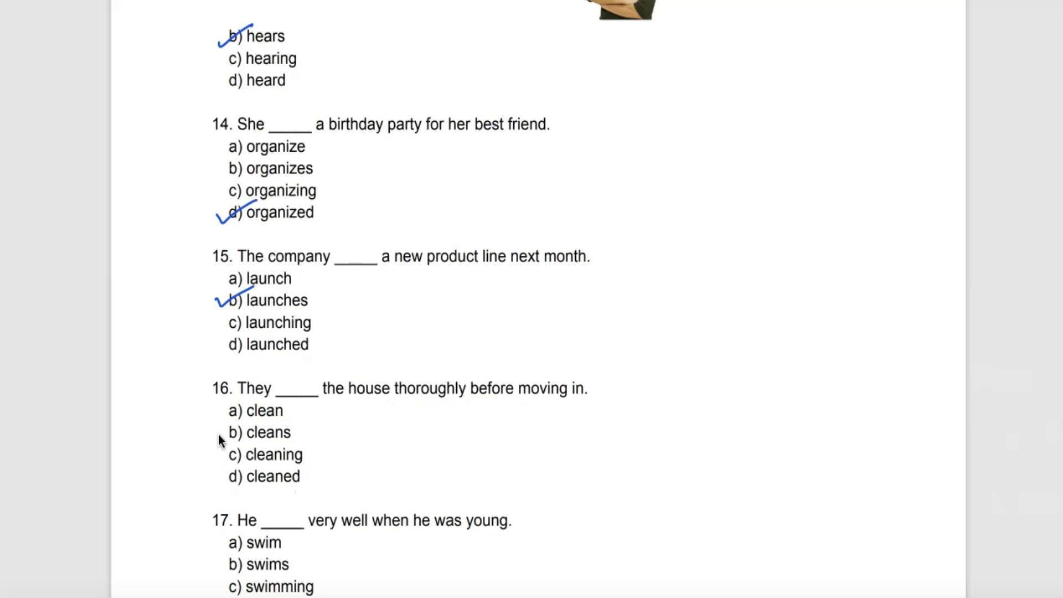
pyautogui.moveTo(223, 485)
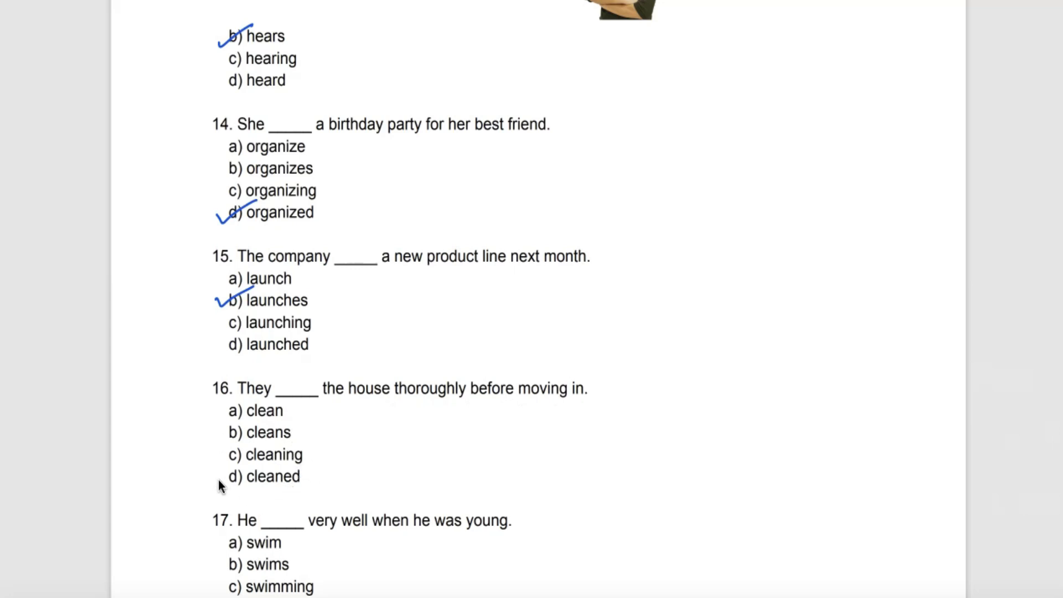
pyautogui.click(234, 476)
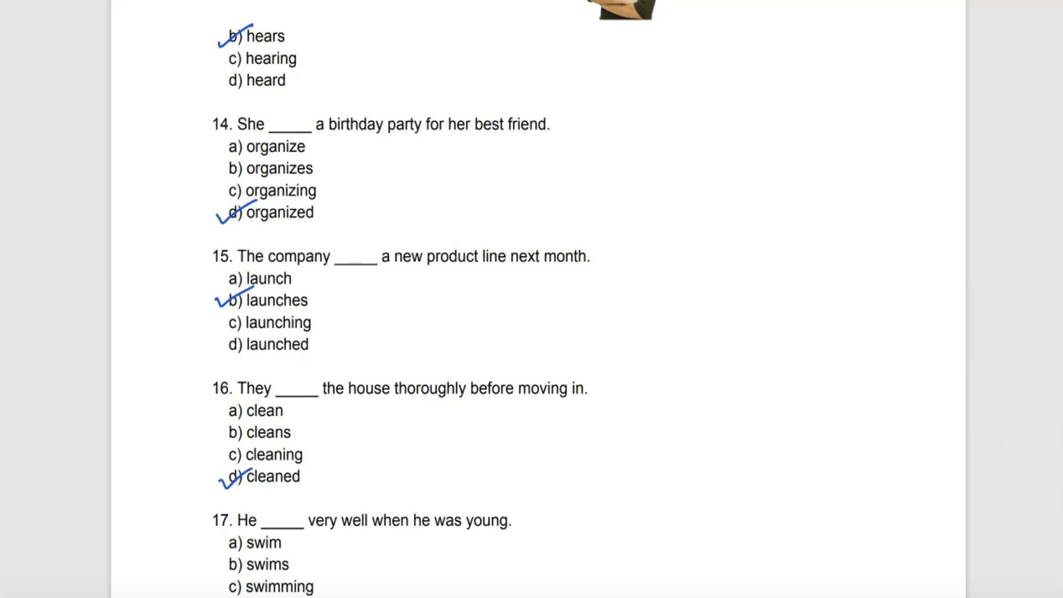
# Step: Mark d) swam, b) praises and d) wore for questions 17–19 in blue pen
pyautogui.scroll(-3)
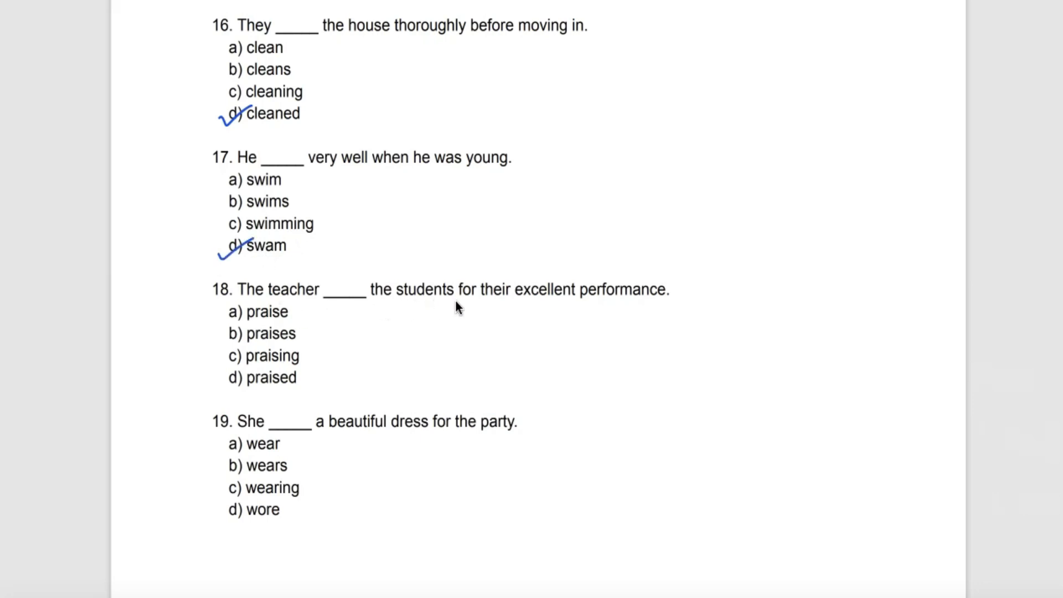
pyautogui.scroll(-3)
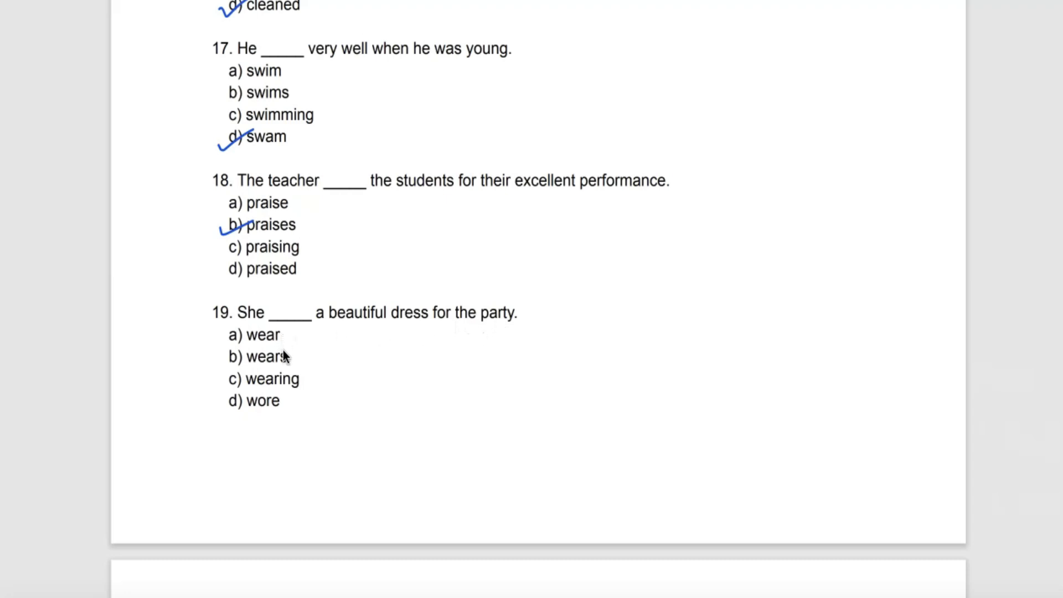
pyautogui.moveTo(285, 399)
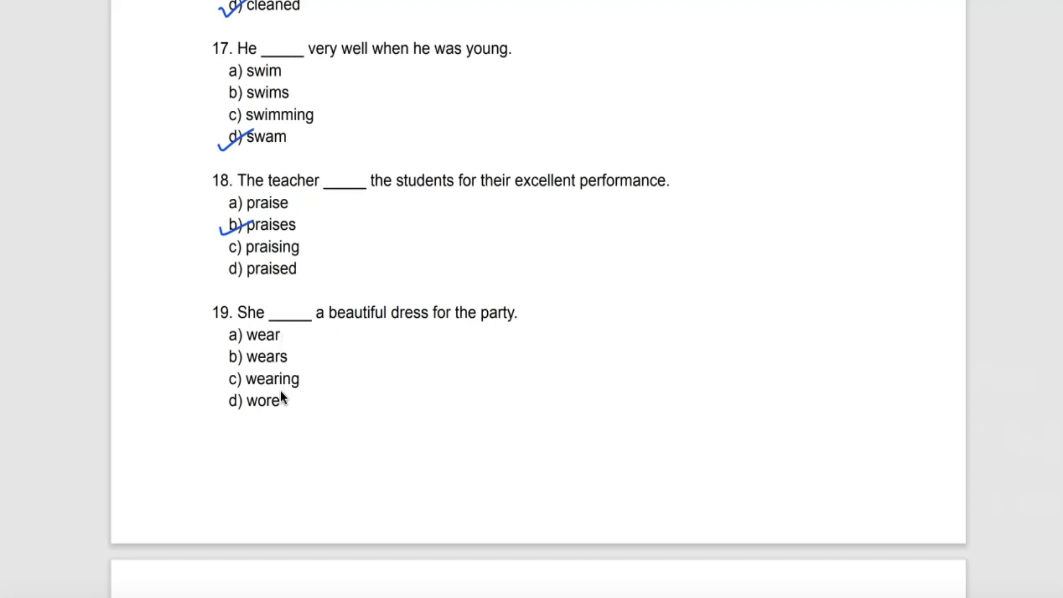
pyautogui.moveTo(224, 413)
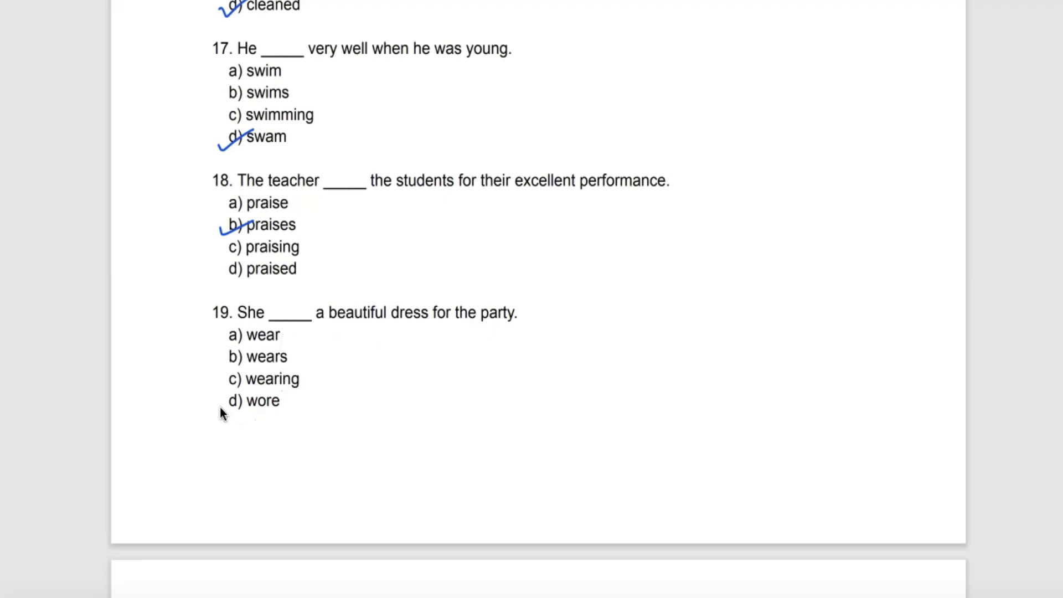
pyautogui.click(227, 401)
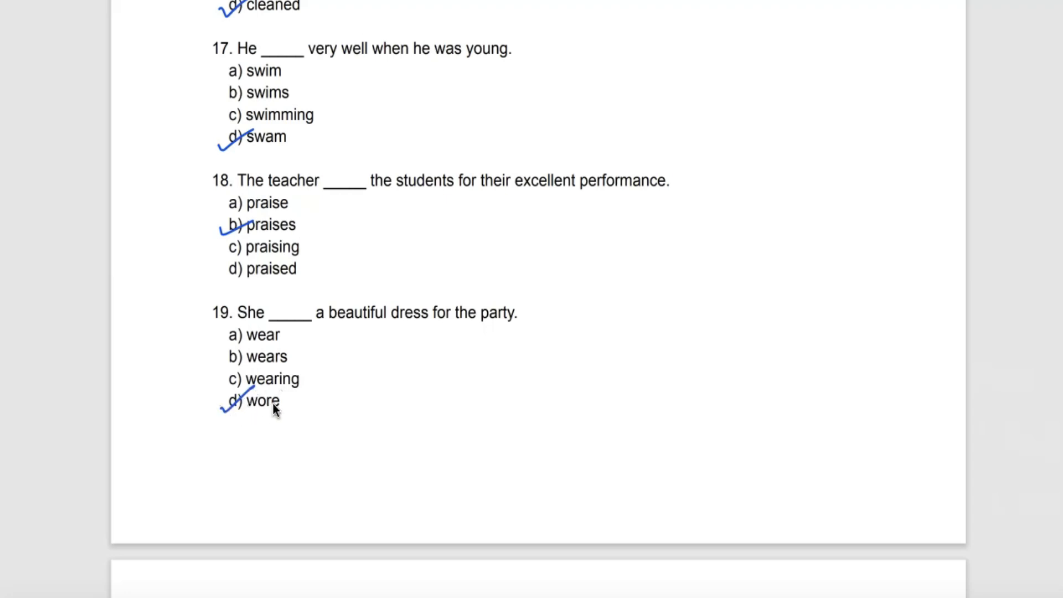
# Step: Mark d) completed, followed, flew, tried and offered for questions 20–24 in blue pen
pyautogui.scroll(-3)
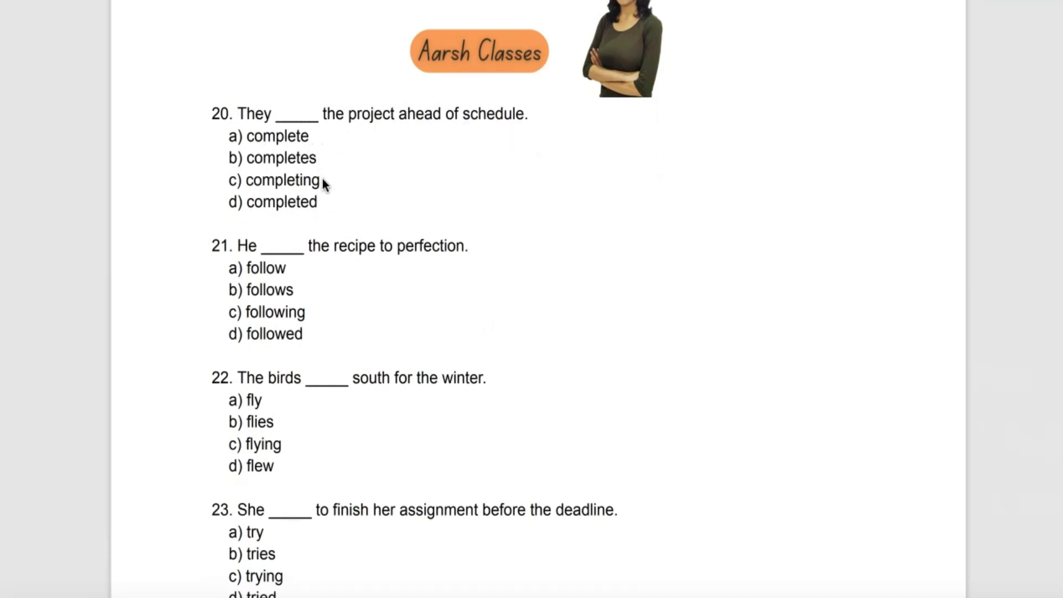
pyautogui.moveTo(323, 213)
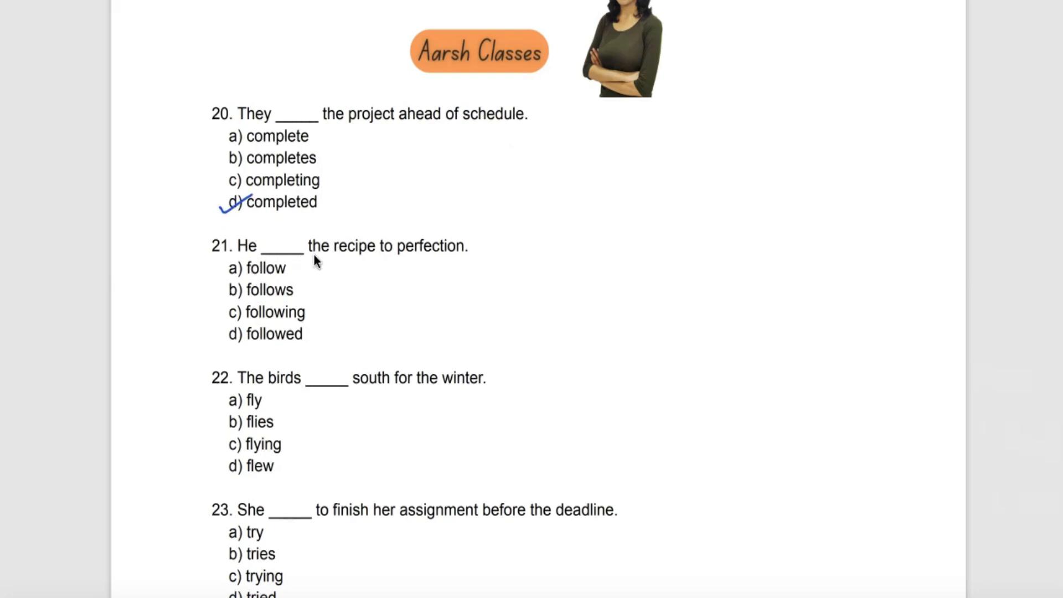
pyautogui.moveTo(425, 265)
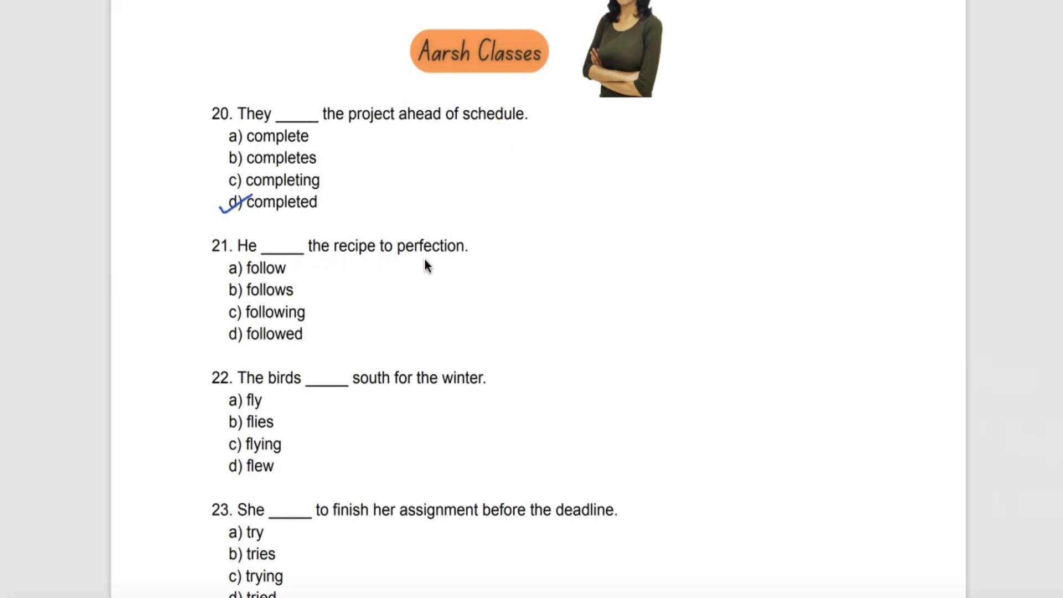
pyautogui.moveTo(306, 303)
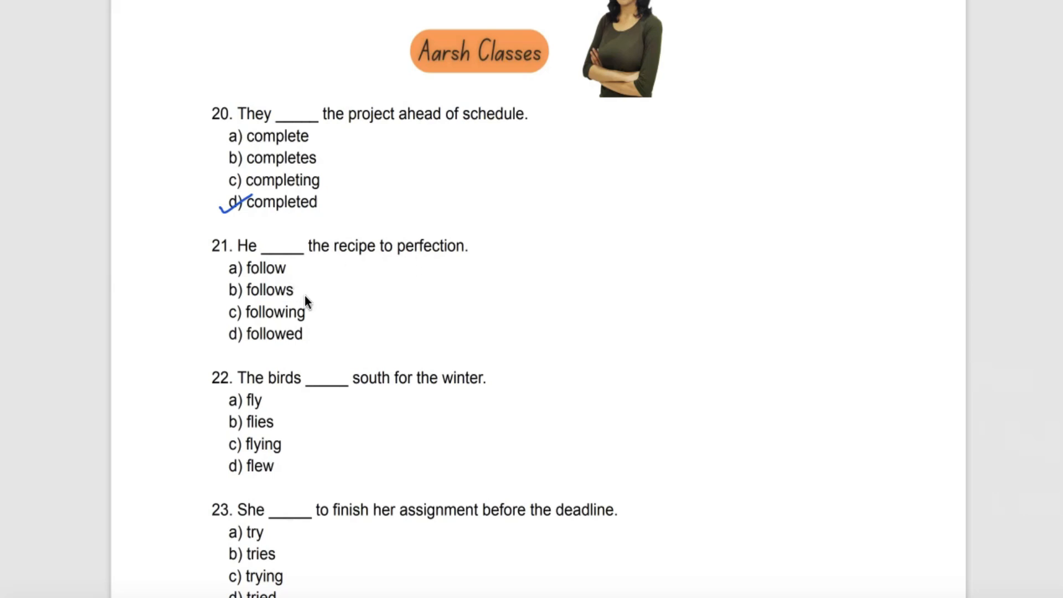
pyautogui.moveTo(309, 325)
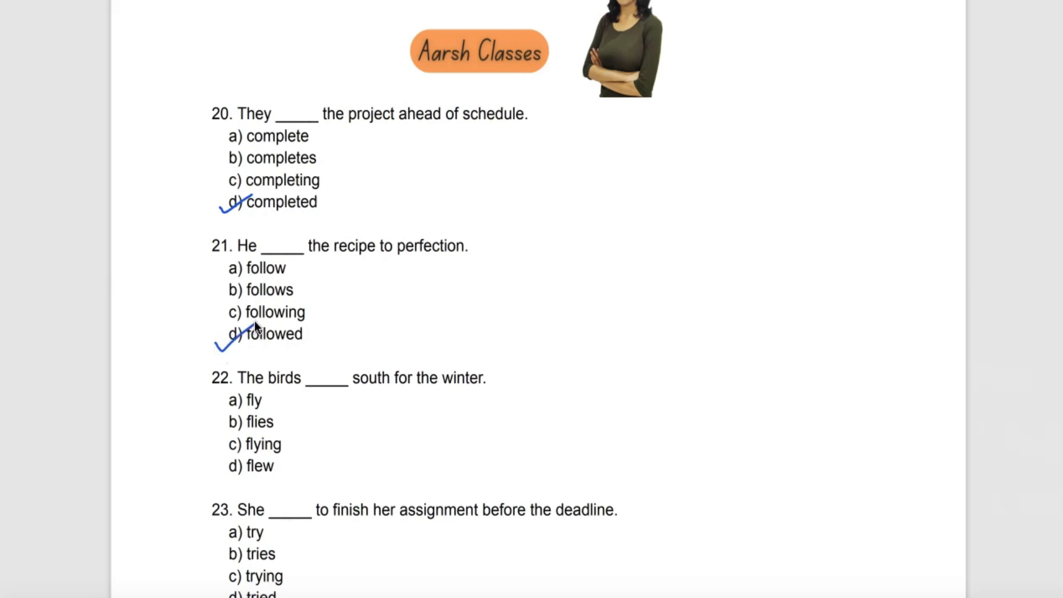
pyautogui.scroll(-3)
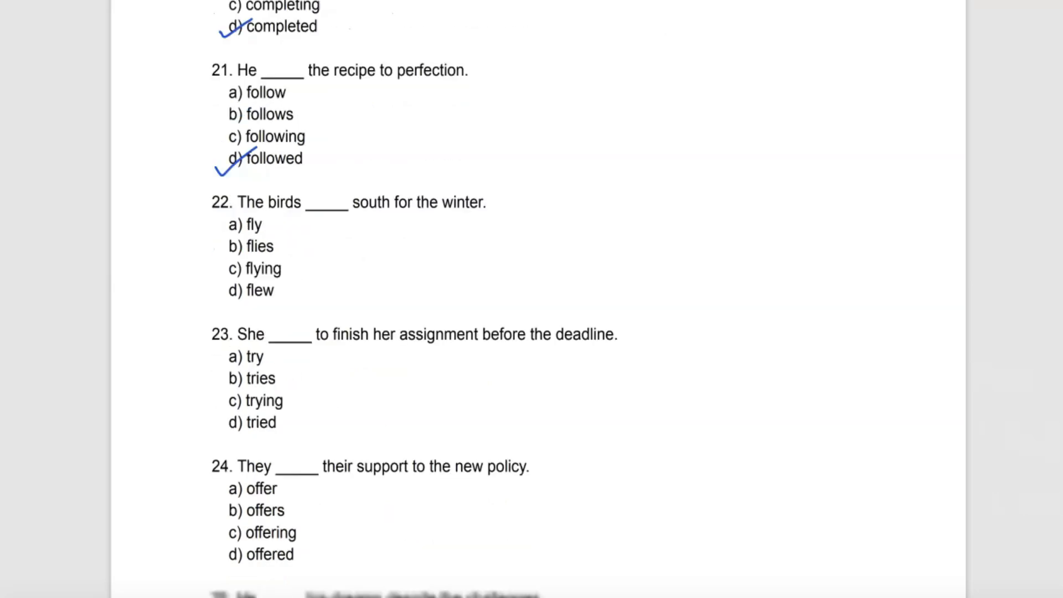
pyautogui.scroll(-3)
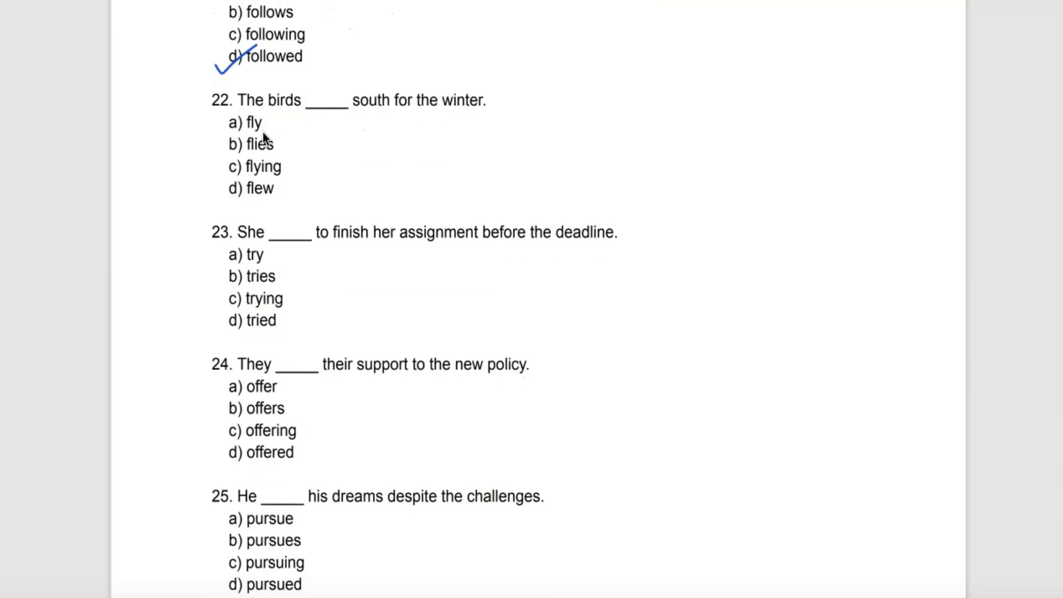
pyautogui.moveTo(297, 115)
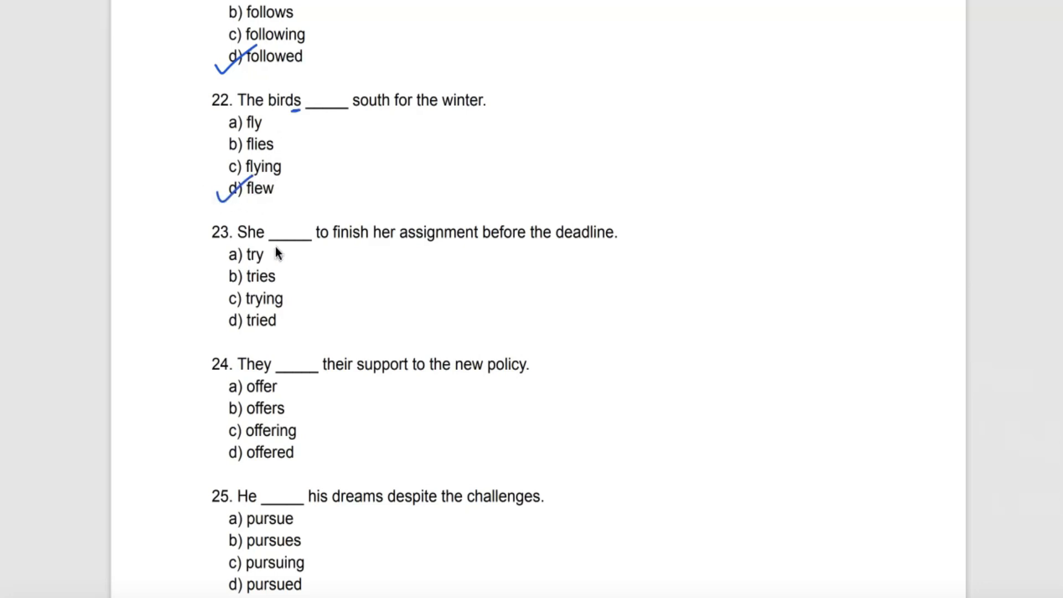
pyautogui.moveTo(487, 255)
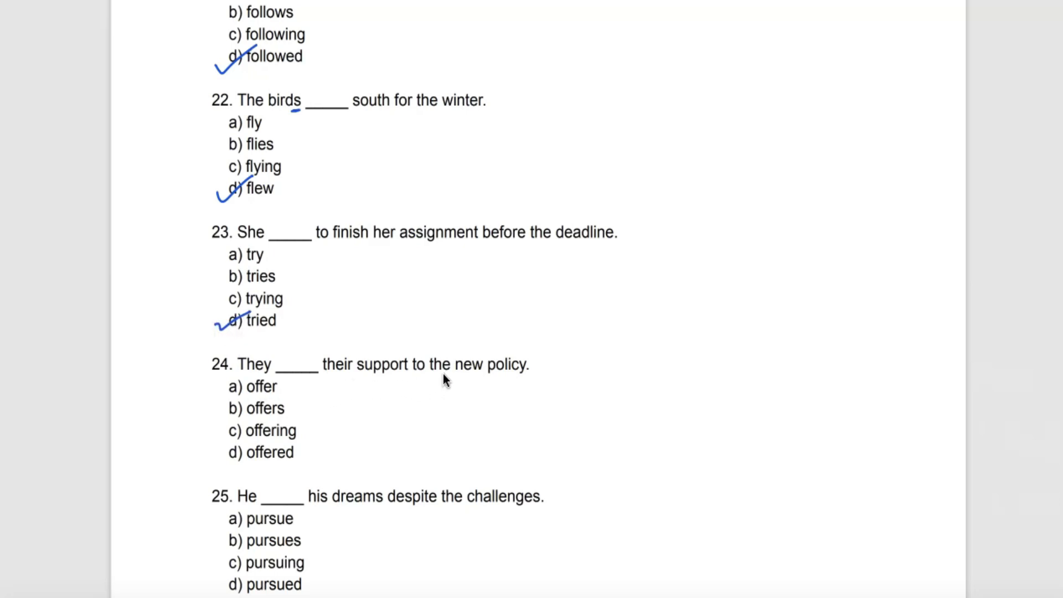
pyautogui.moveTo(275, 399)
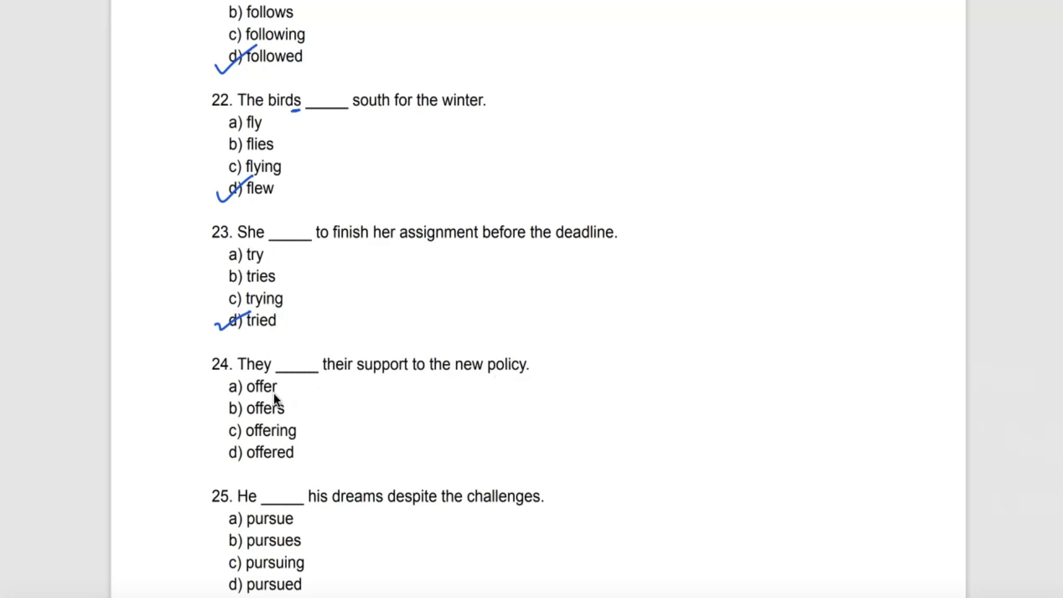
pyautogui.moveTo(293, 443)
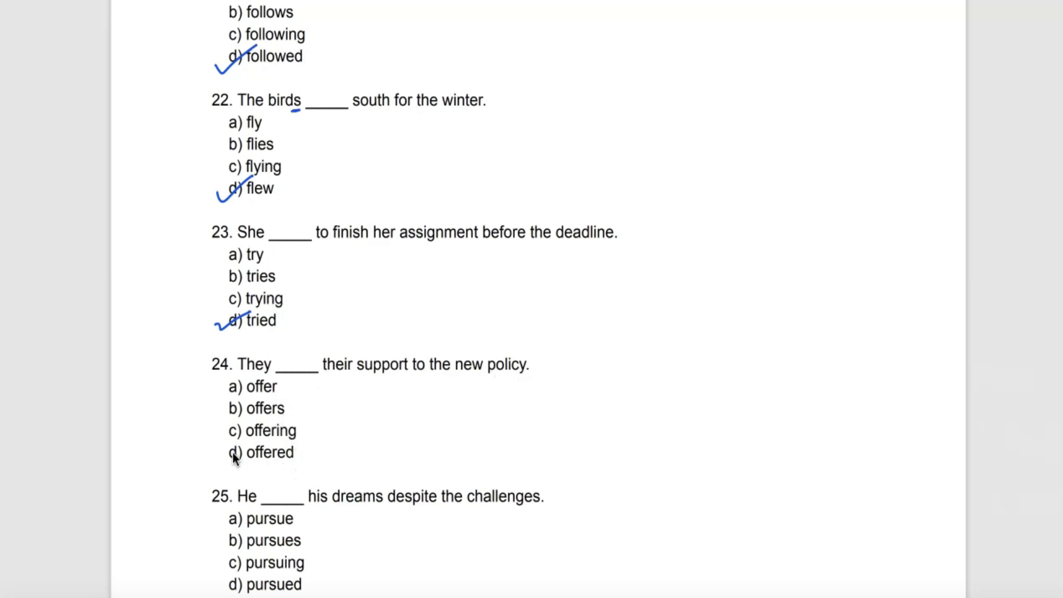
pyautogui.click(227, 461)
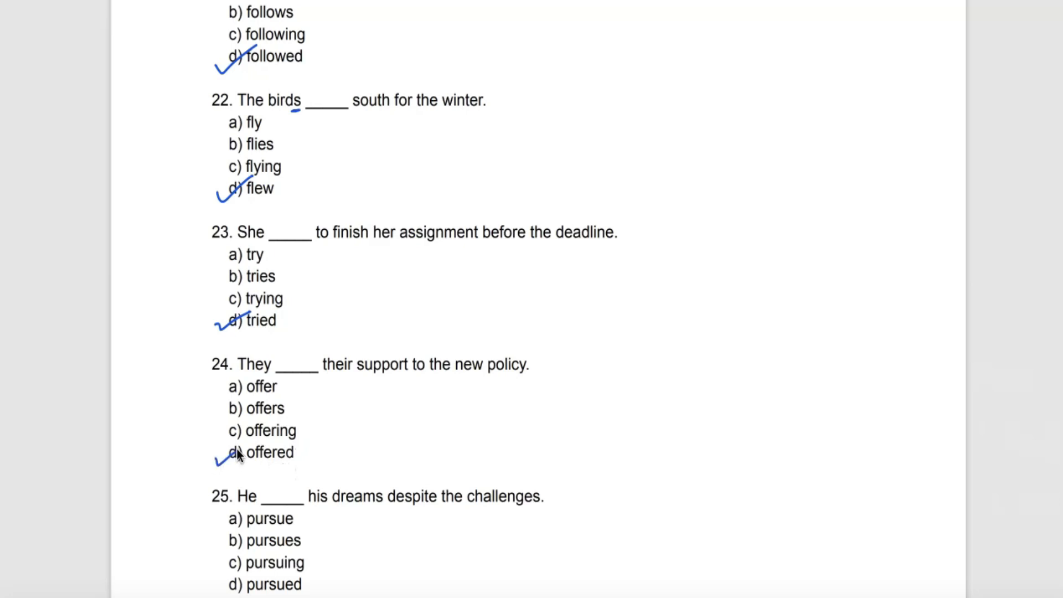
# Step: Mark d) pursued, barked, hung and studied for questions 25–28 in blue pen
pyautogui.scroll(-3)
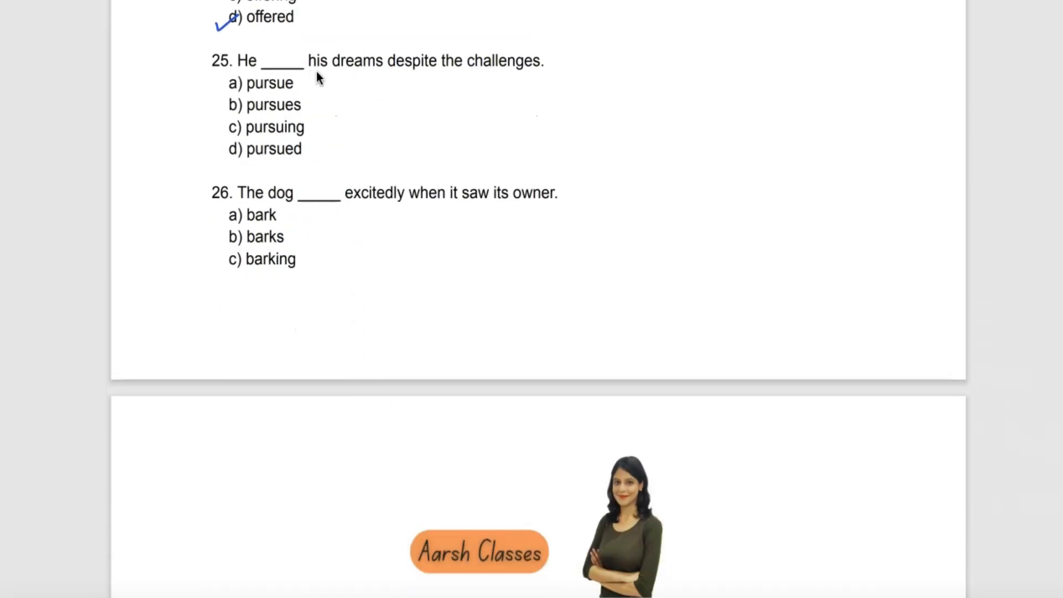
pyautogui.moveTo(521, 83)
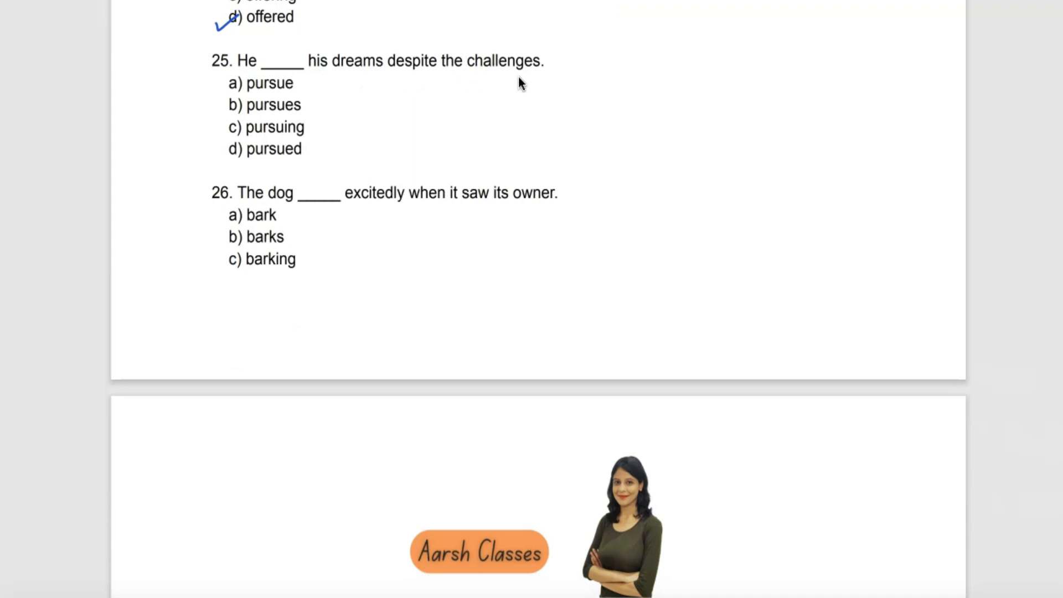
pyautogui.moveTo(289, 96)
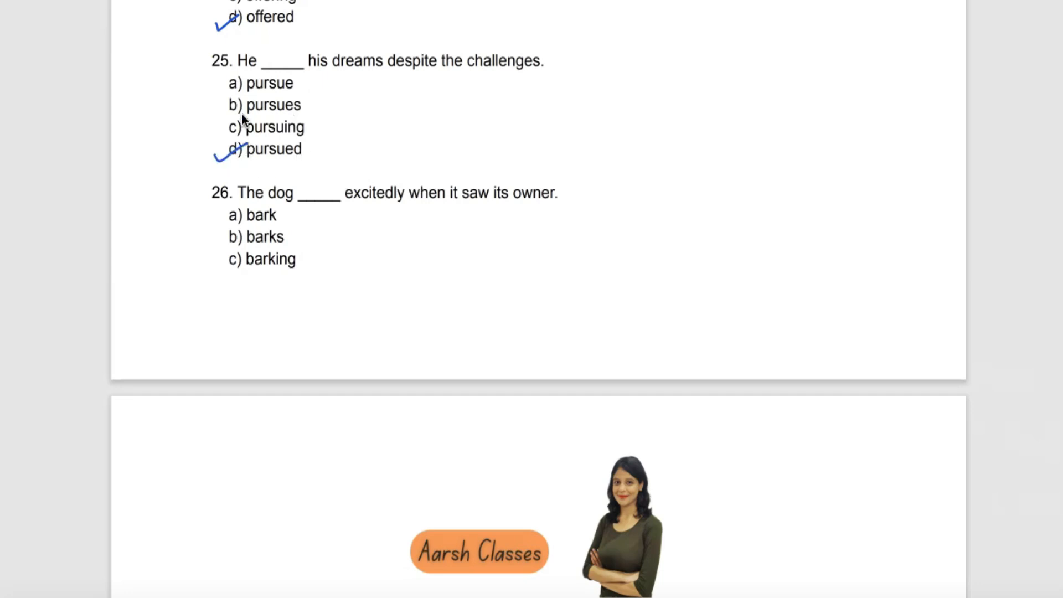
pyautogui.scroll(-3)
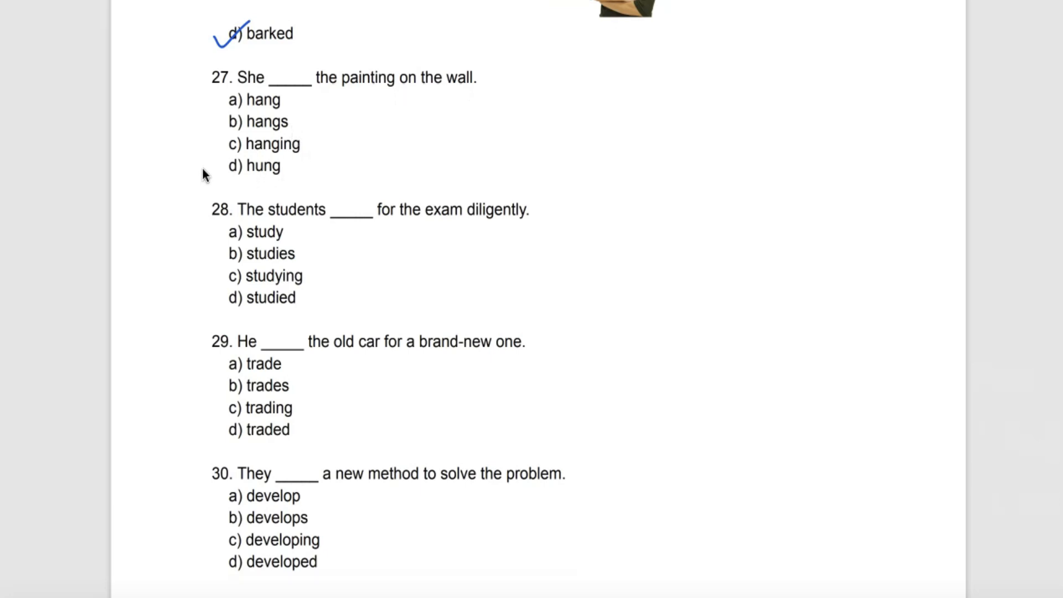
pyautogui.click(230, 165)
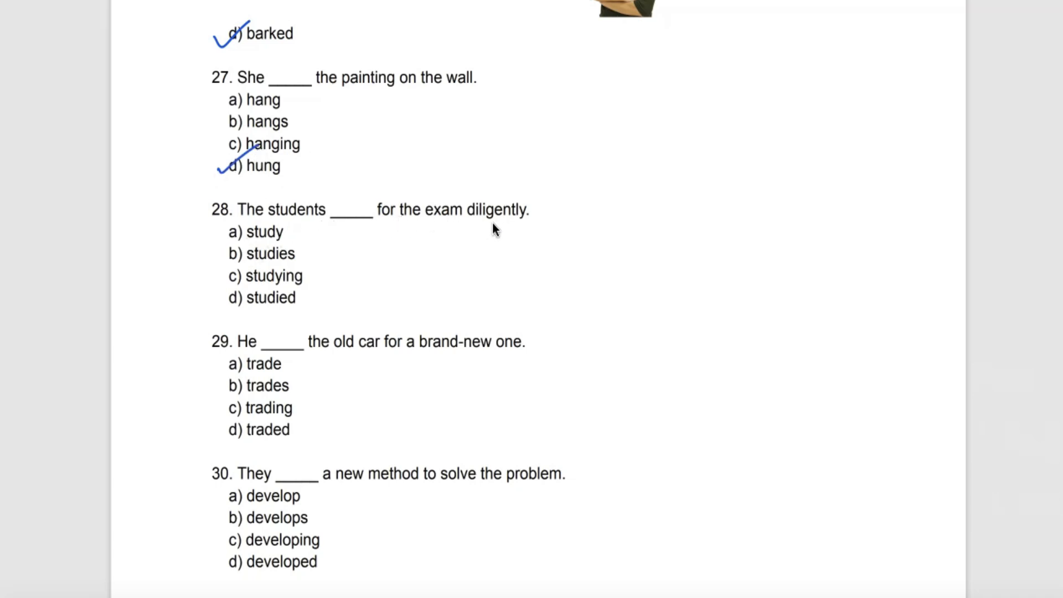
pyautogui.click(230, 297)
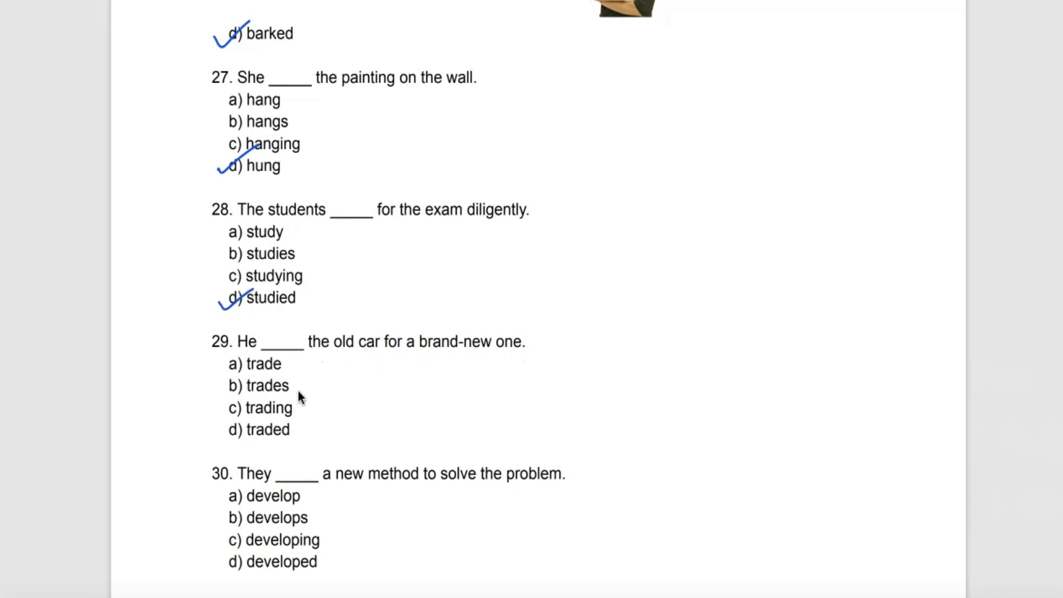